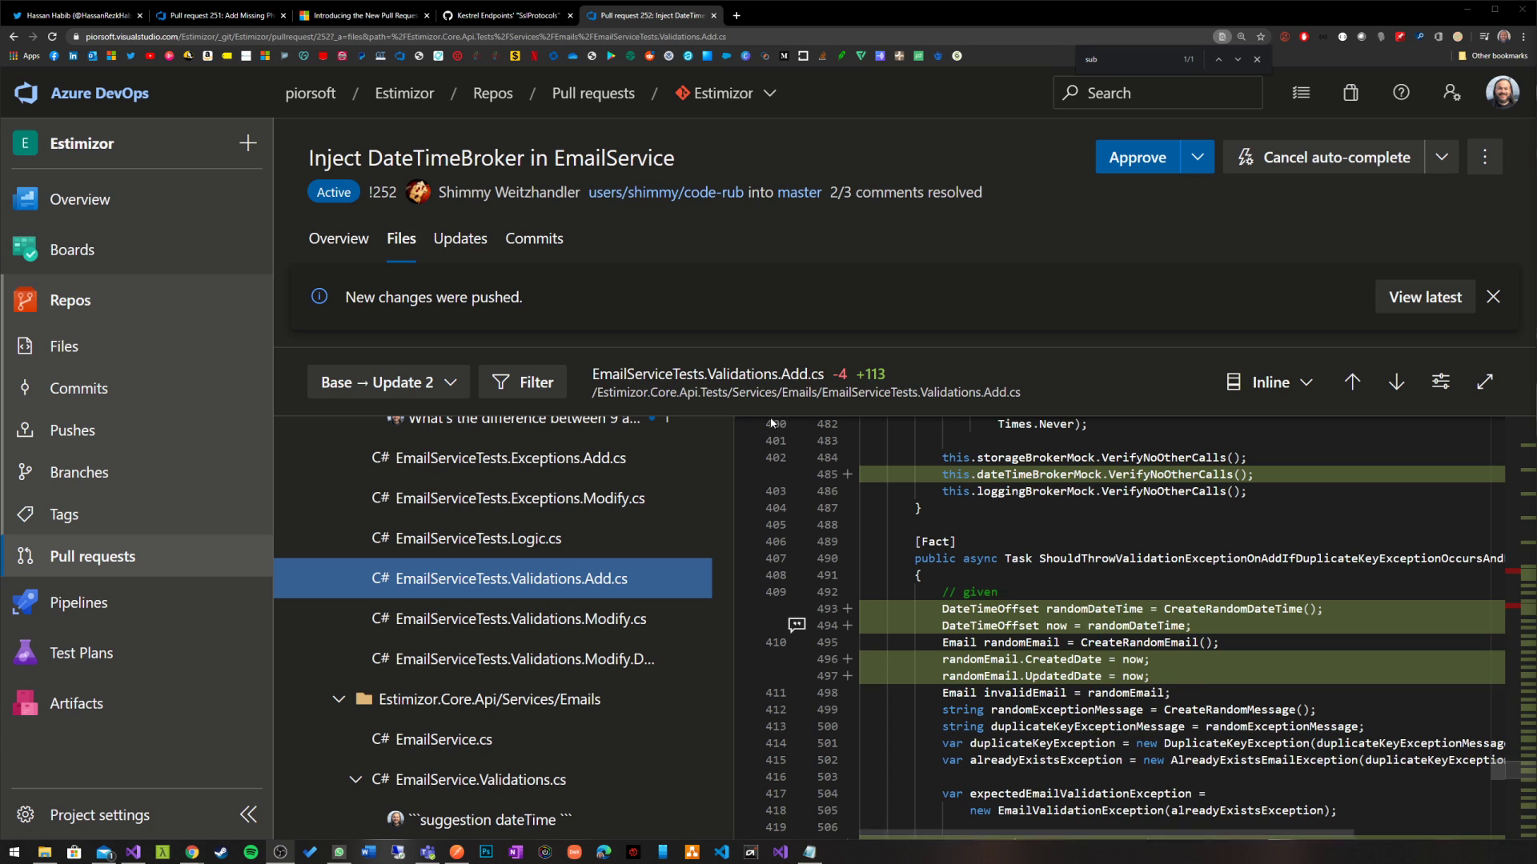
pyautogui.moveTo(743, 508)
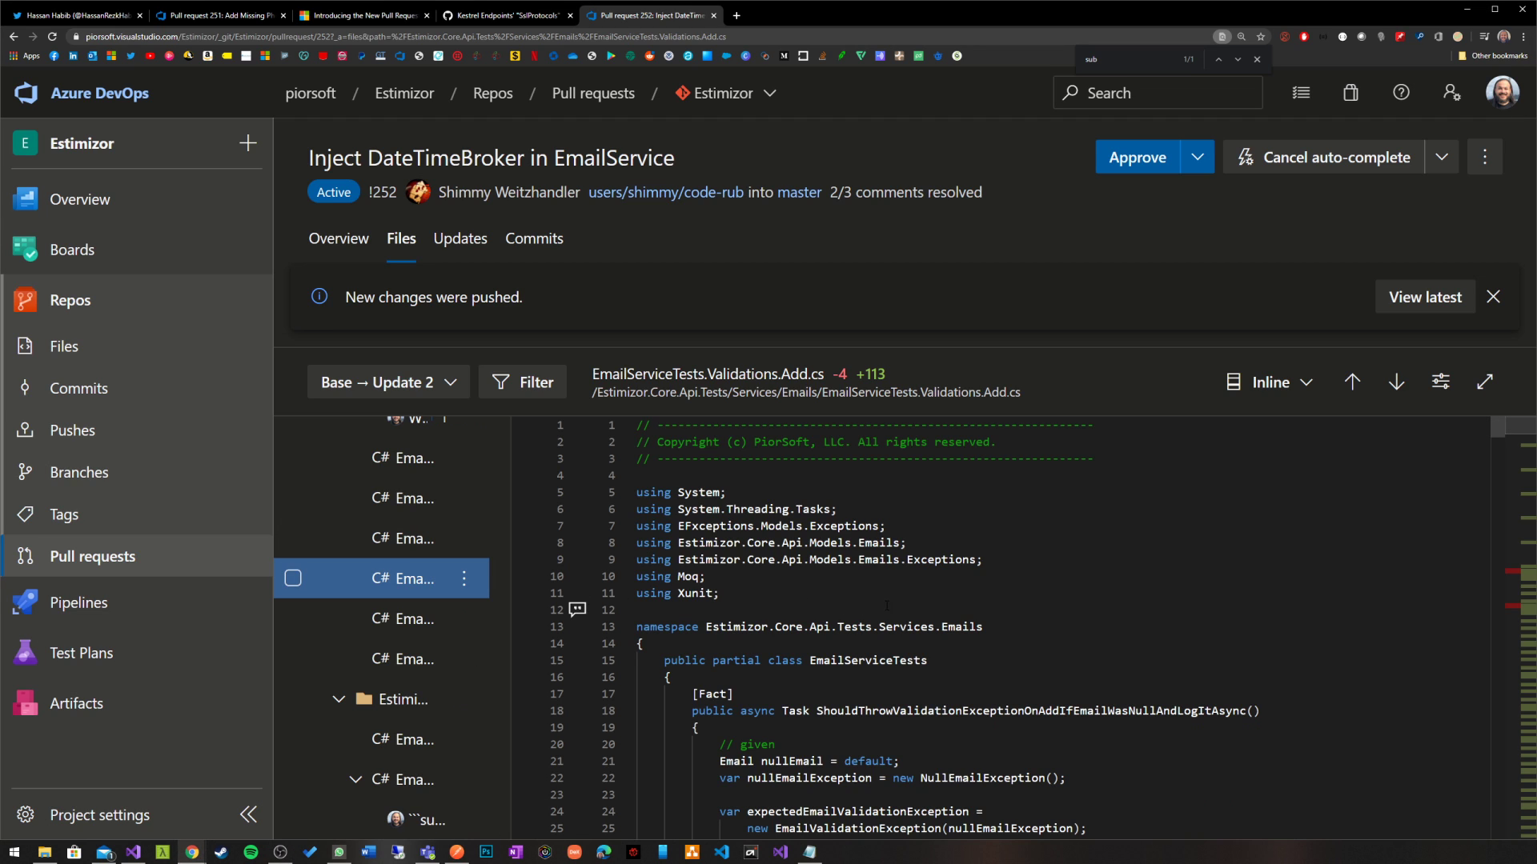
# Scroll the EmailServiceTests.Validations.Add.cs diff to the invalid UpdatedDate test with the DateTimeOffset now line.
pyautogui.scroll(-3)
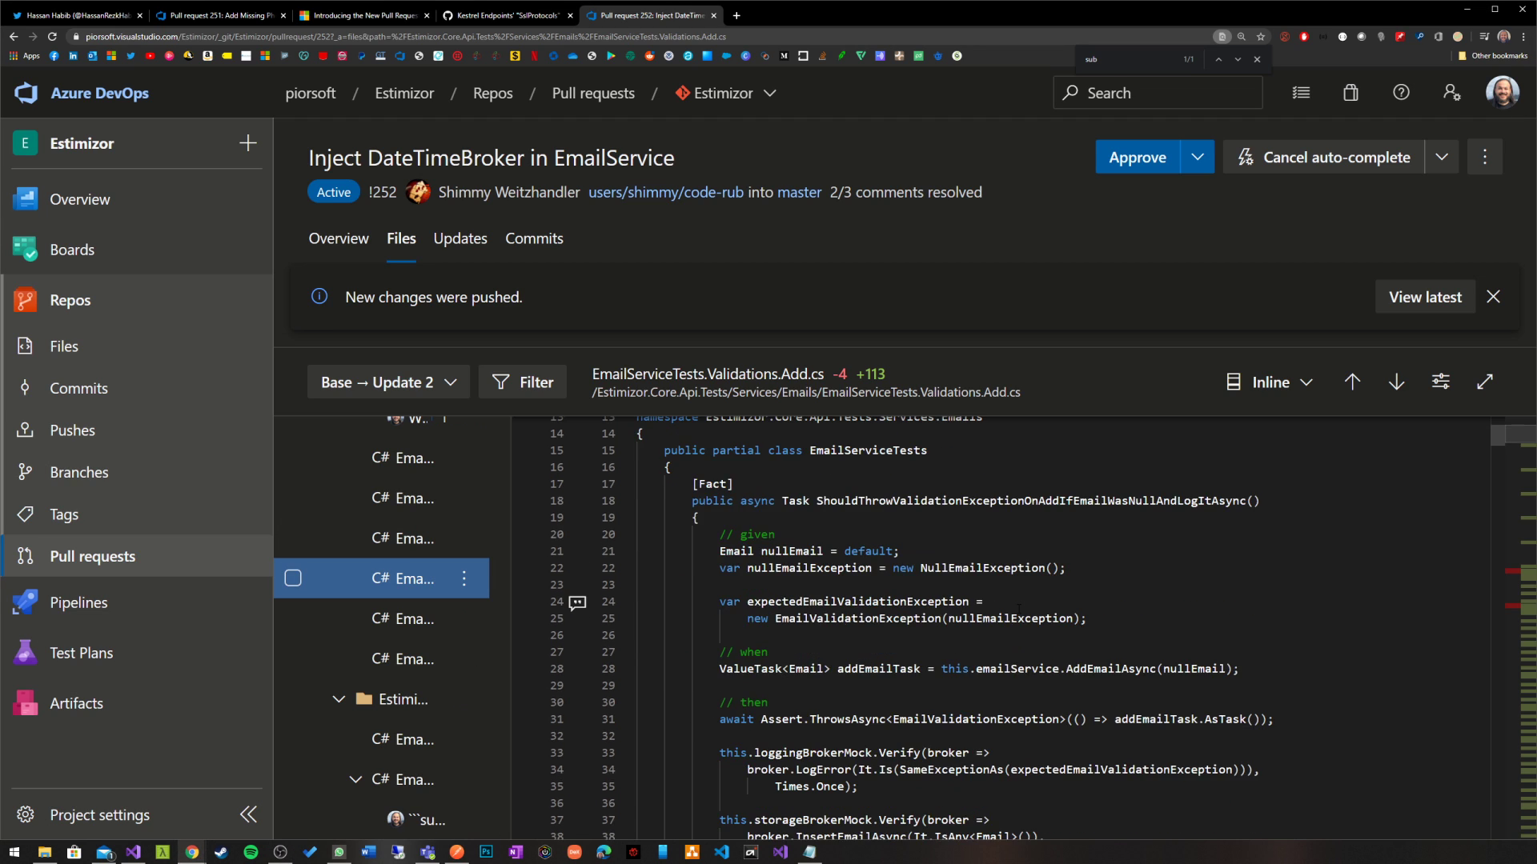
pyautogui.scroll(-3)
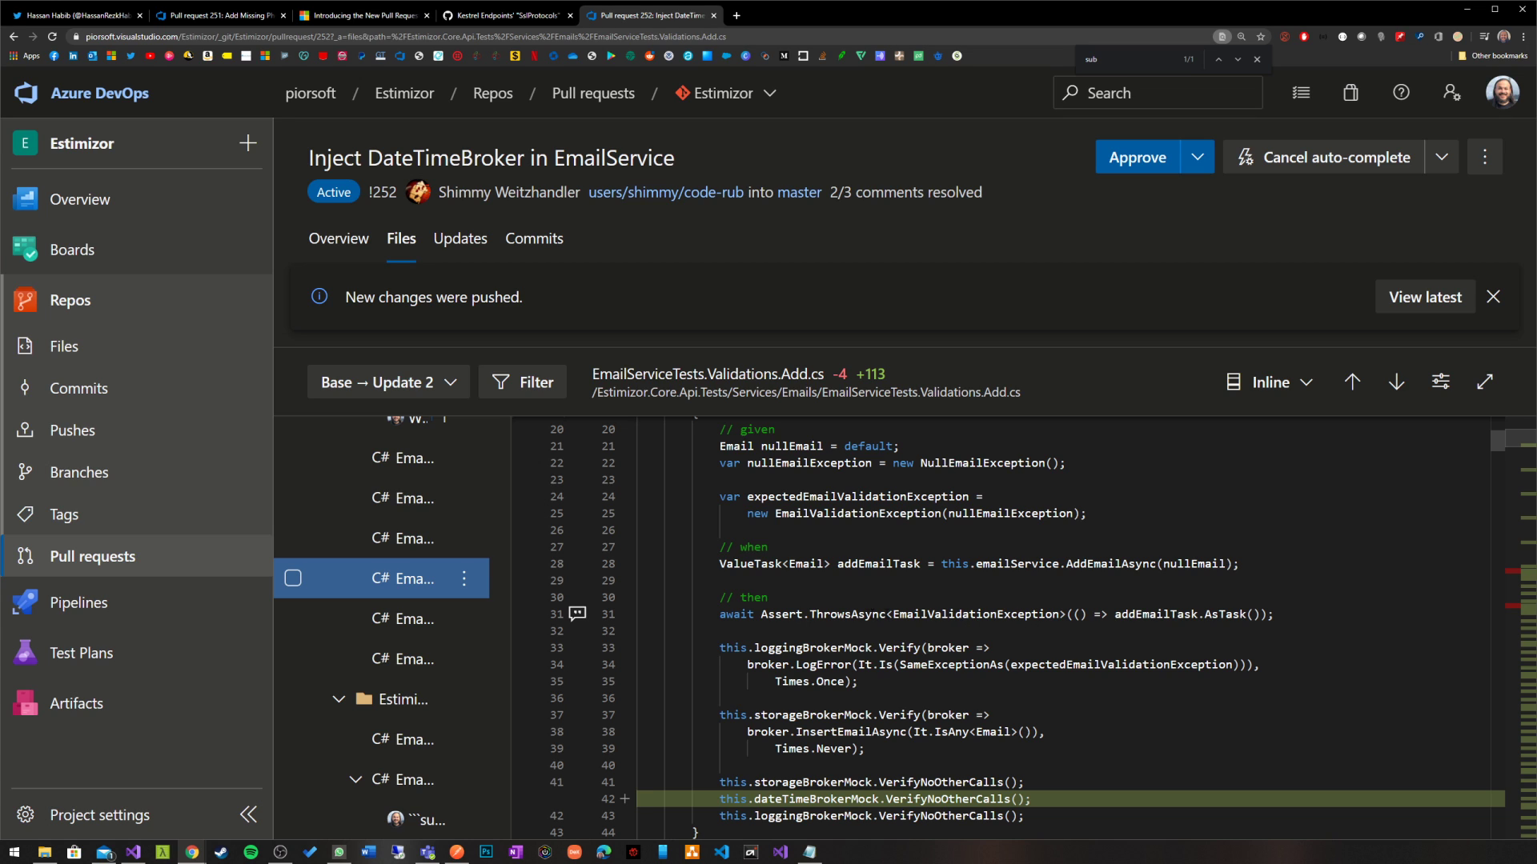
pyautogui.scroll(-3)
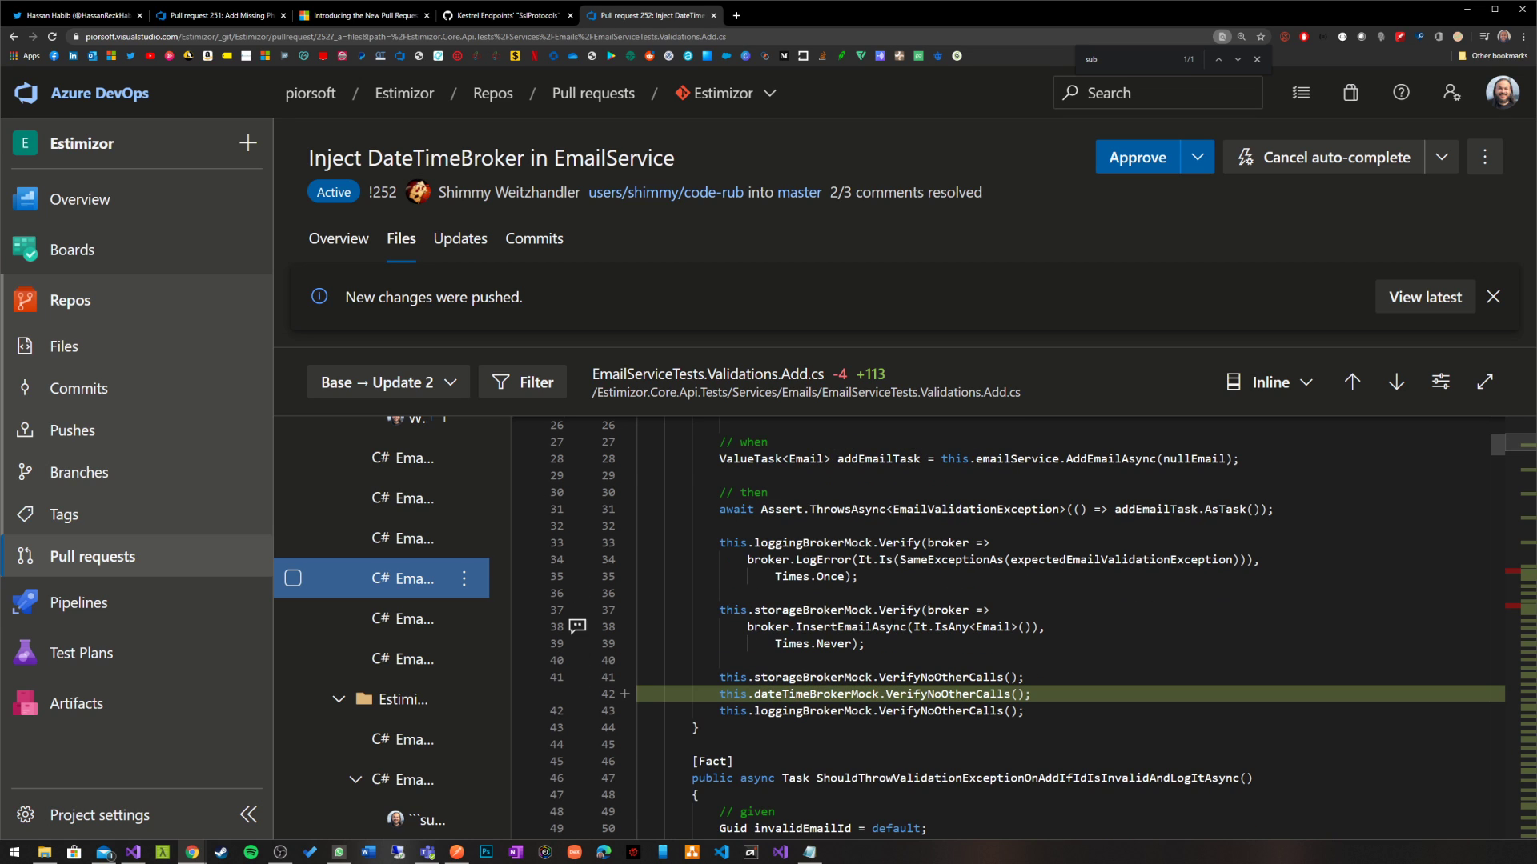
pyautogui.scroll(-3)
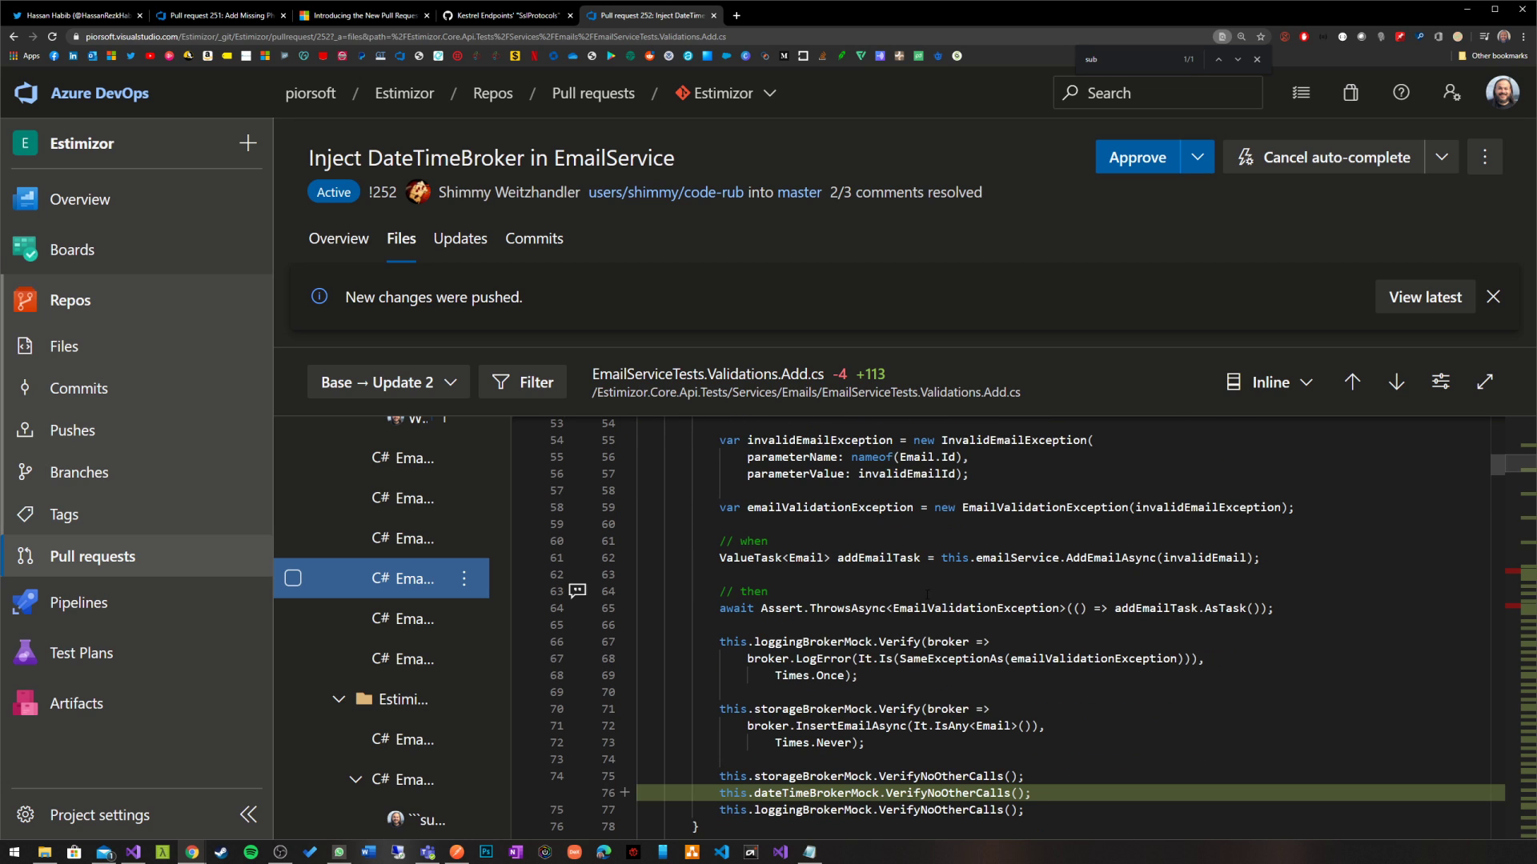
pyautogui.scroll(-3)
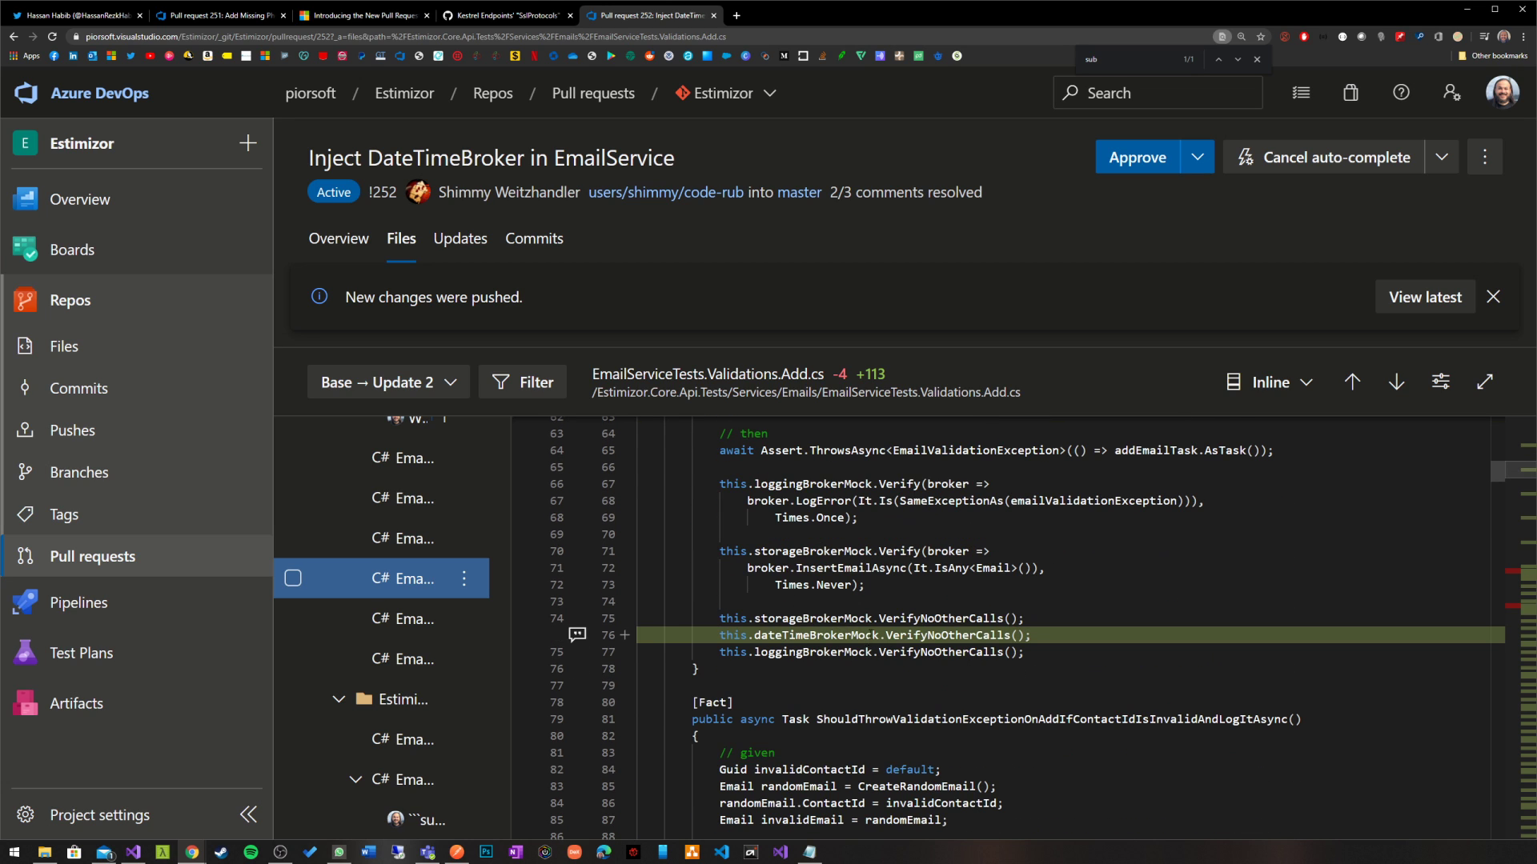
pyautogui.scroll(-3)
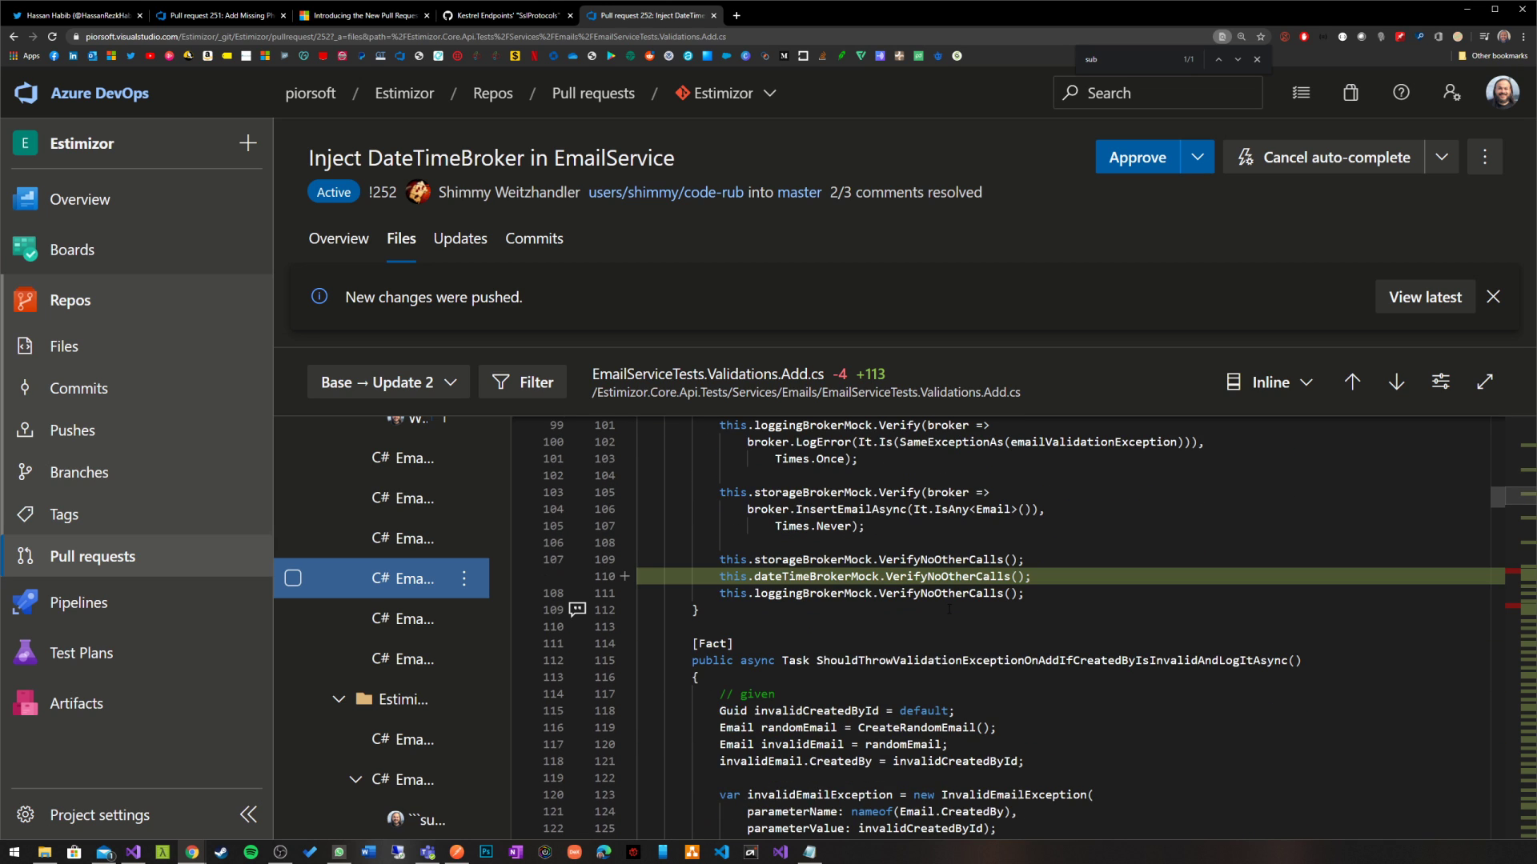
pyautogui.scroll(-3)
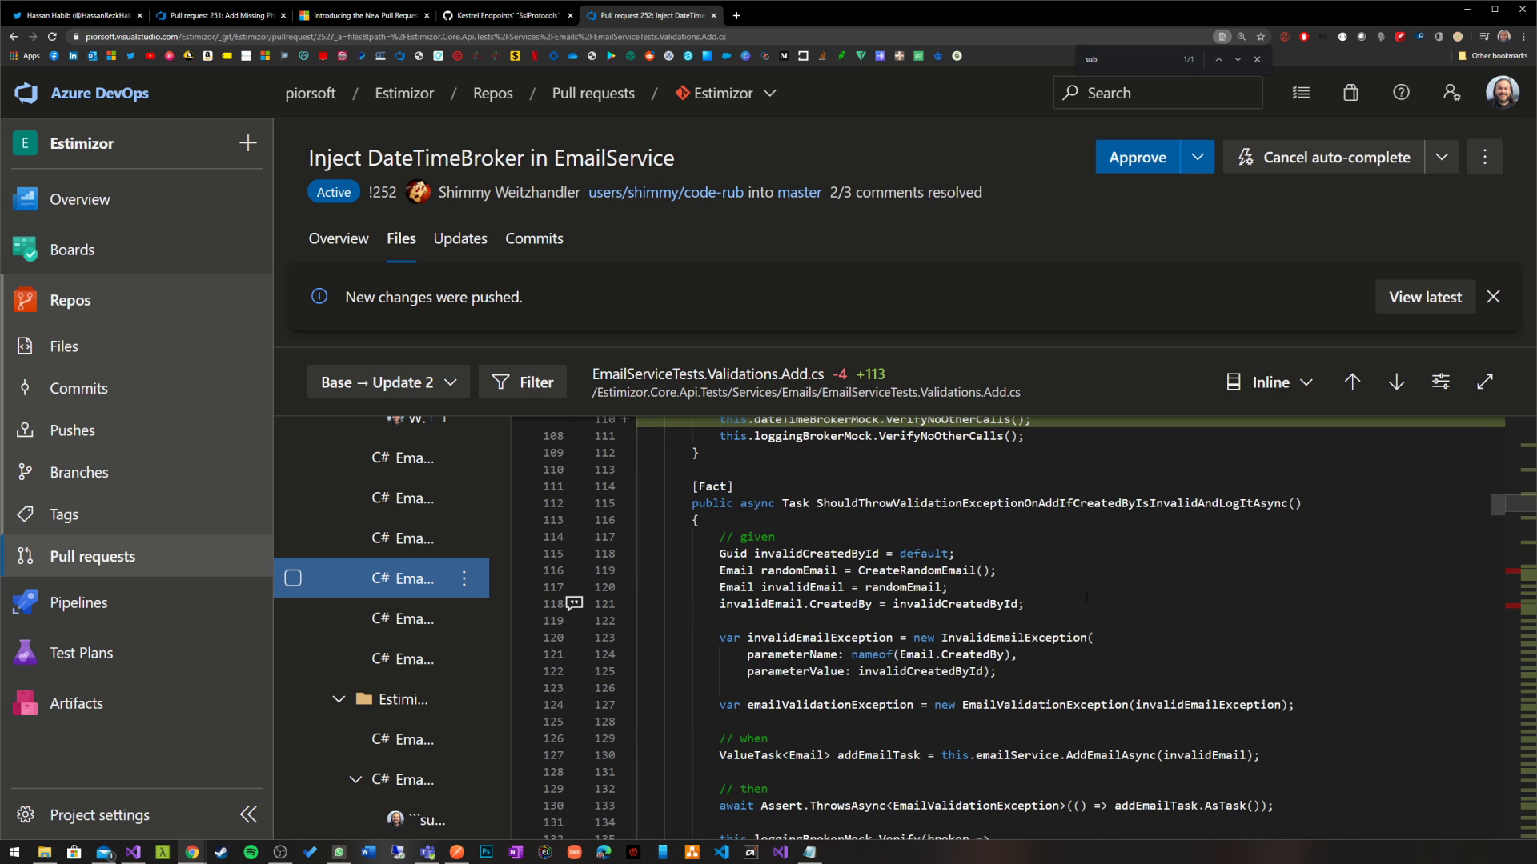
pyautogui.scroll(-3)
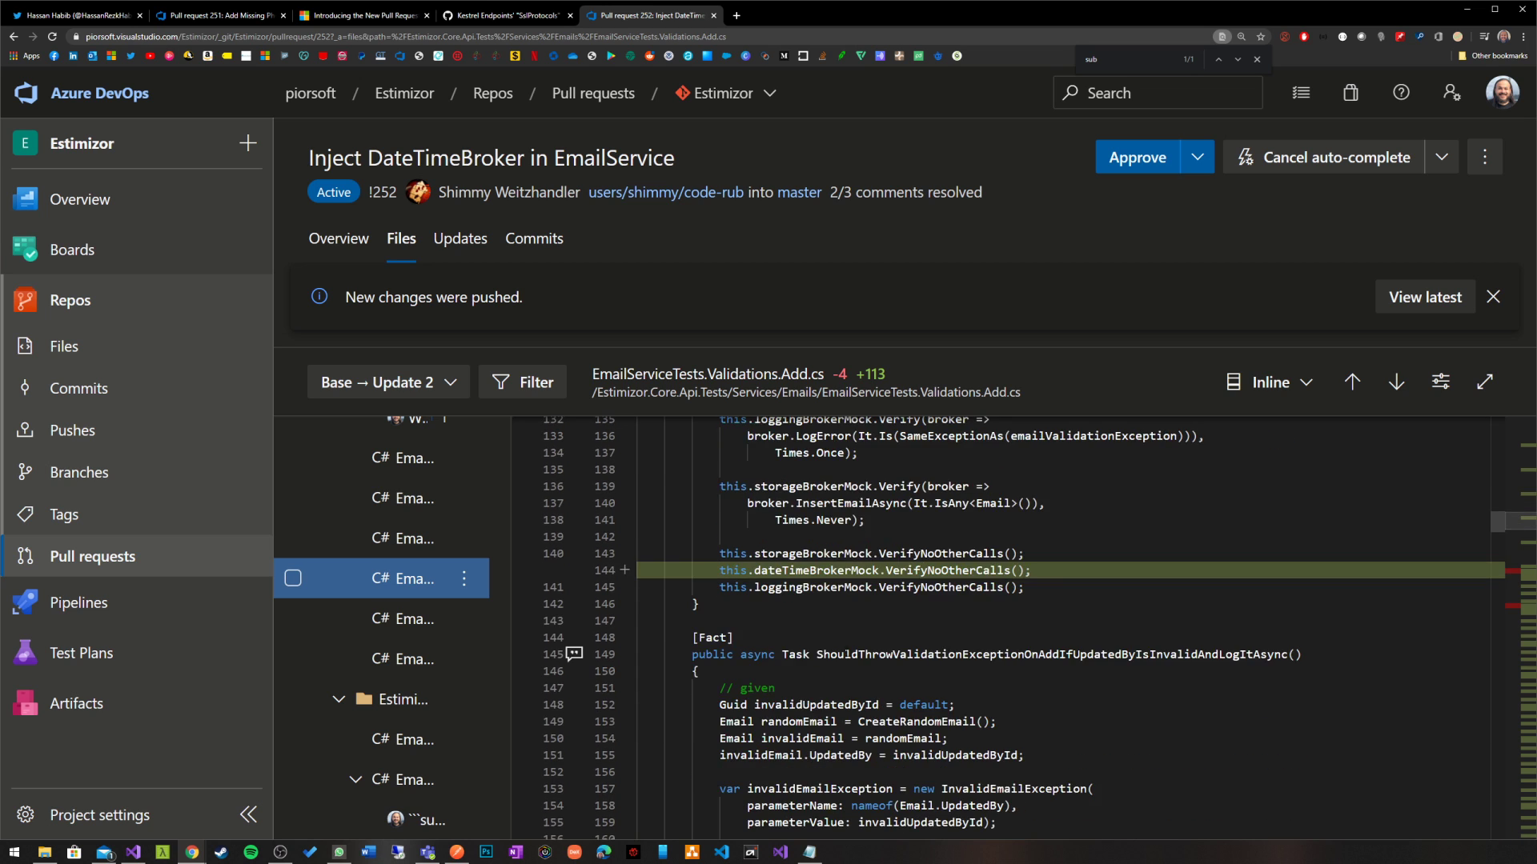
pyautogui.scroll(-3)
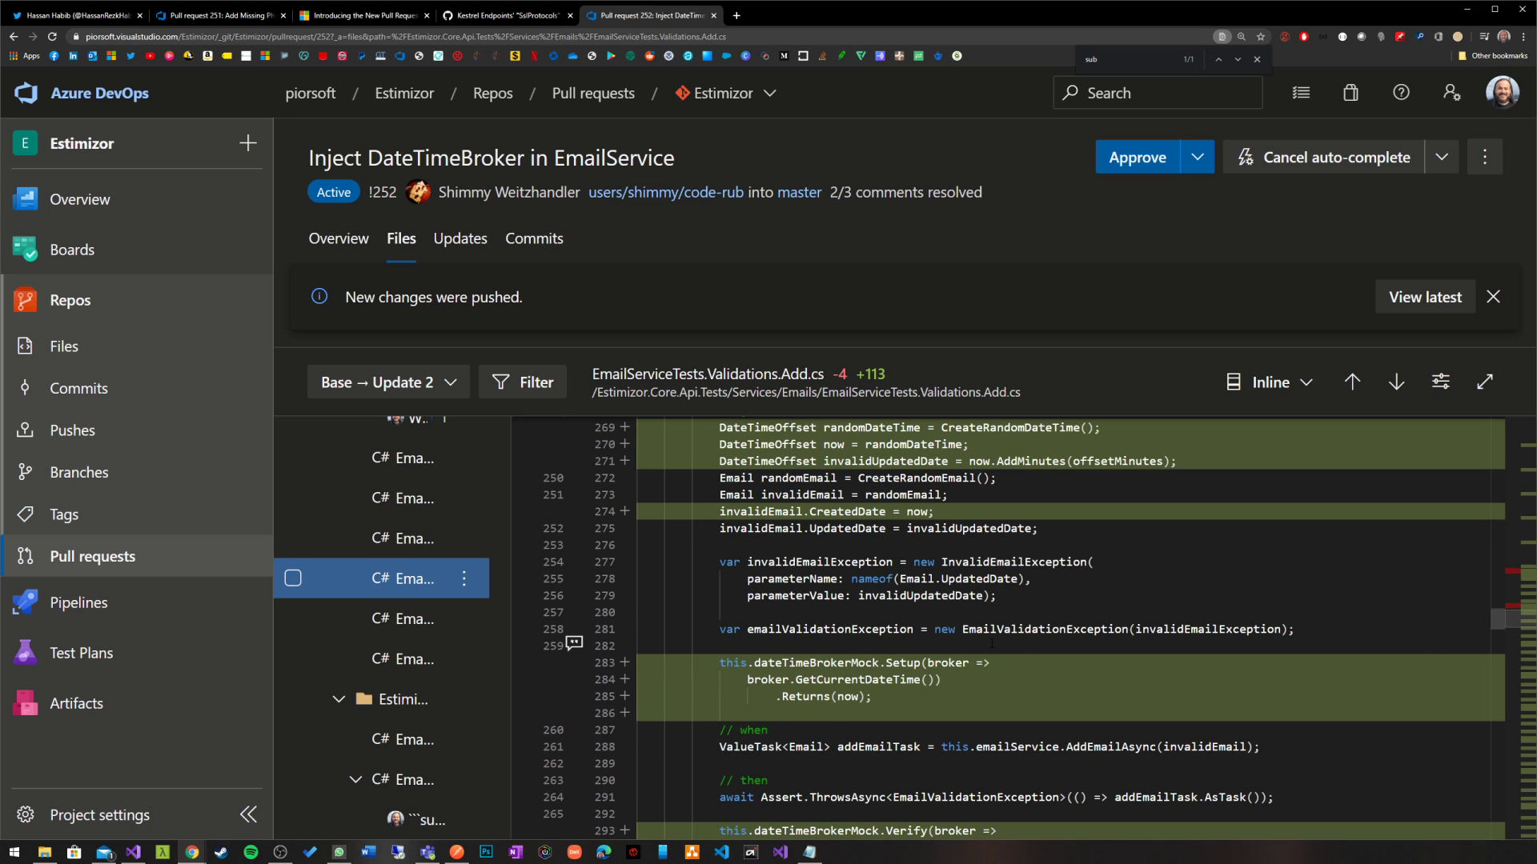
pyautogui.scroll(3)
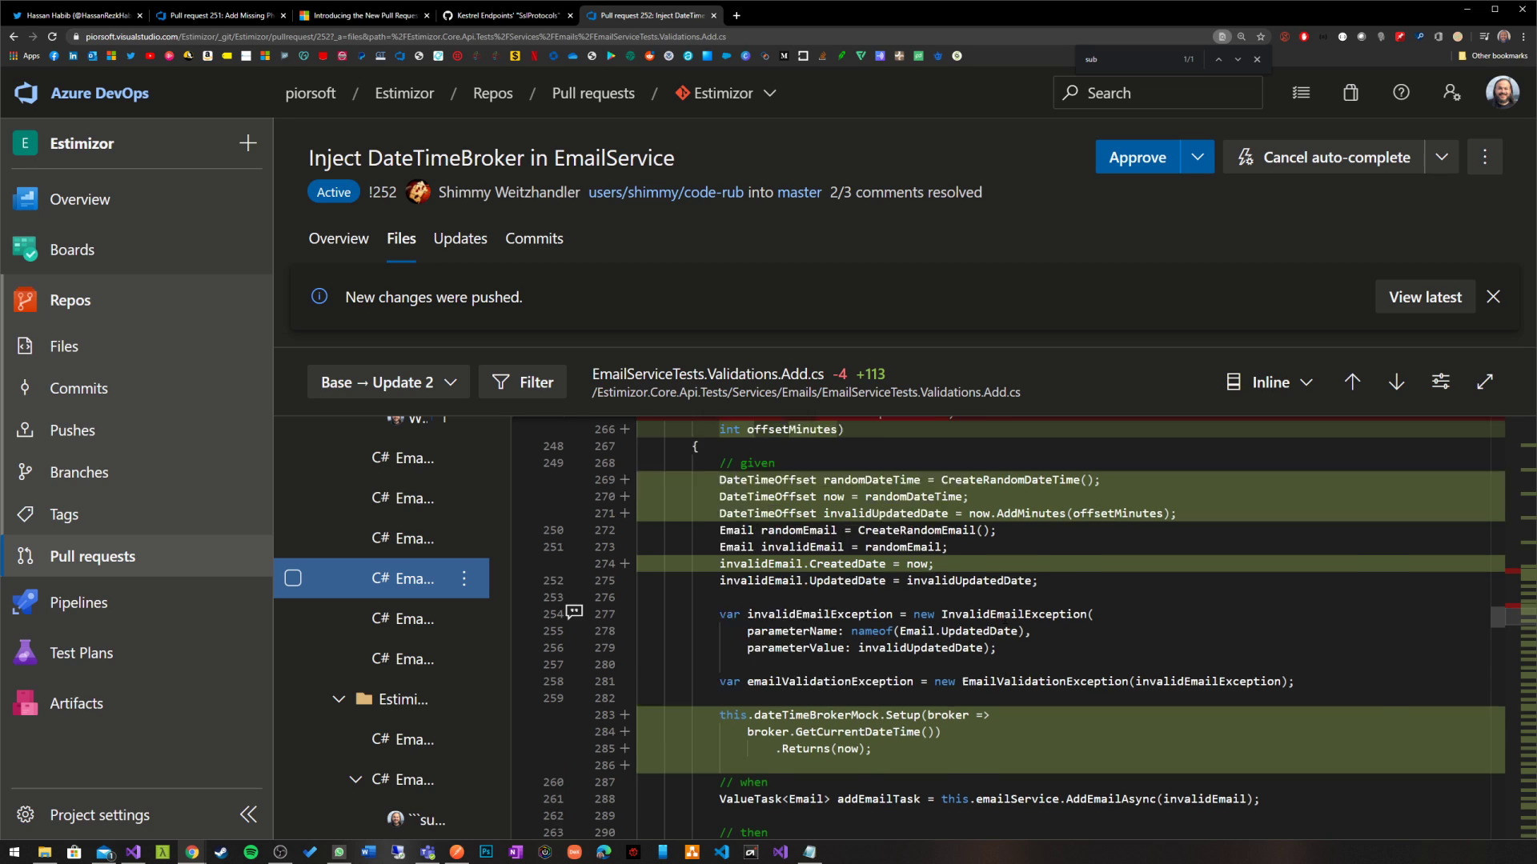
pyautogui.scroll(3)
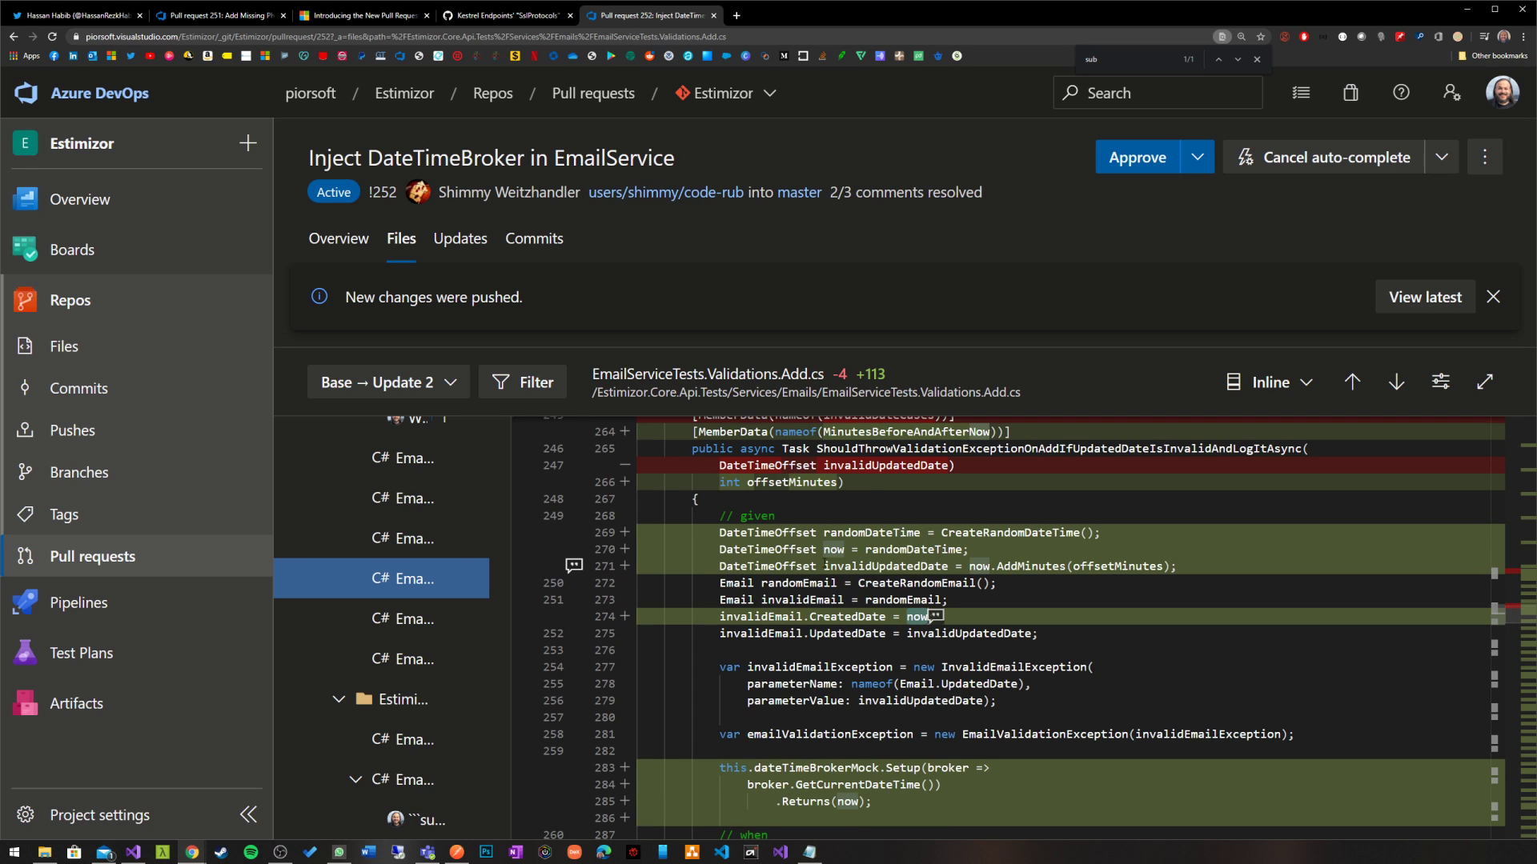
pyautogui.moveTo(834, 549)
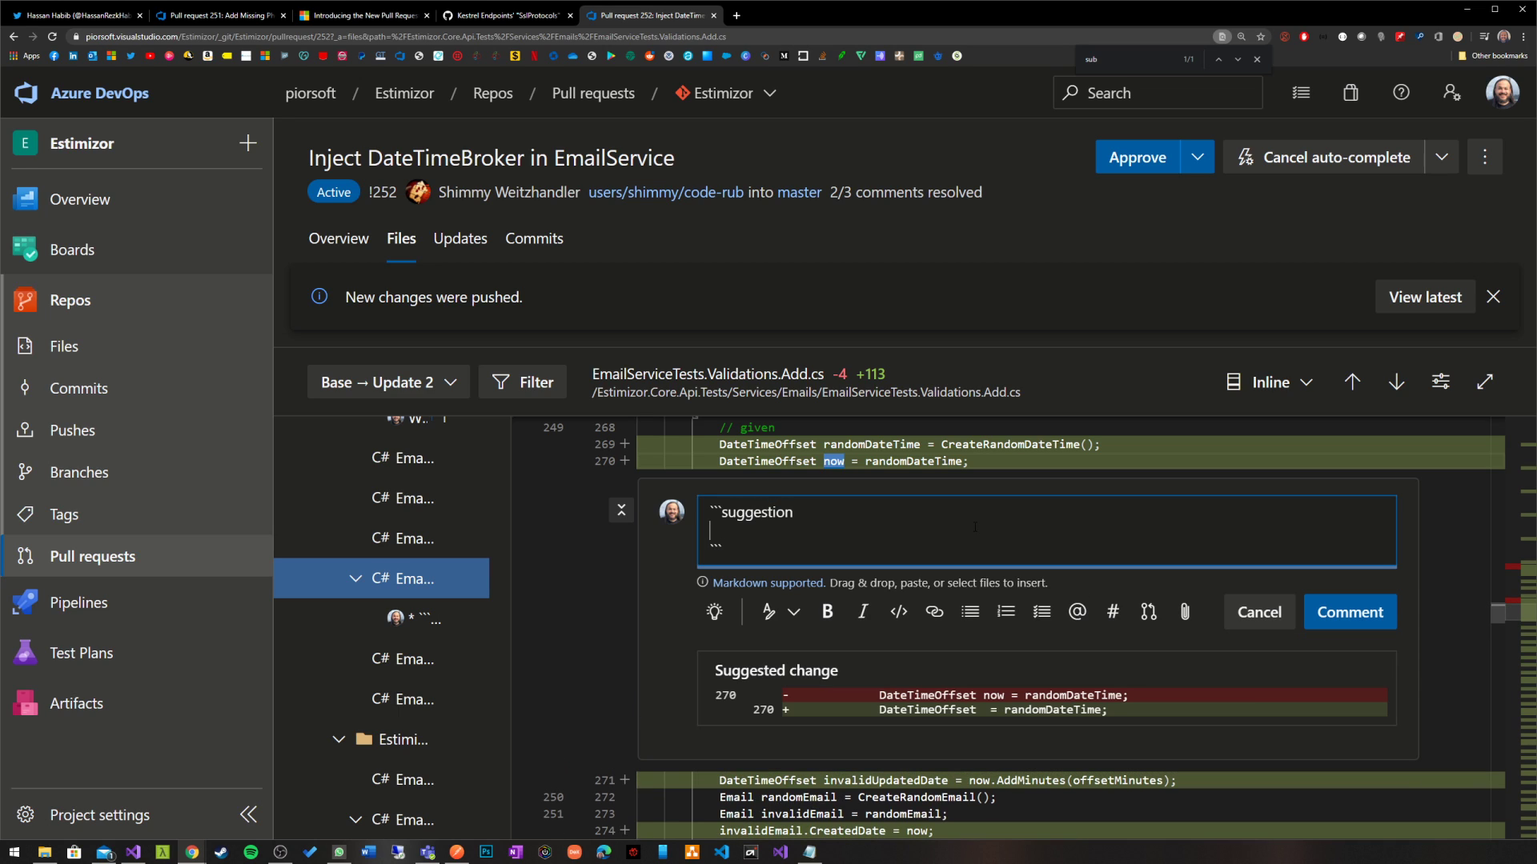
# Post a suggested-change comment on line 270 renaming 'now' to 'dateTimeNow'.
pyautogui.write('dateTimeNow')
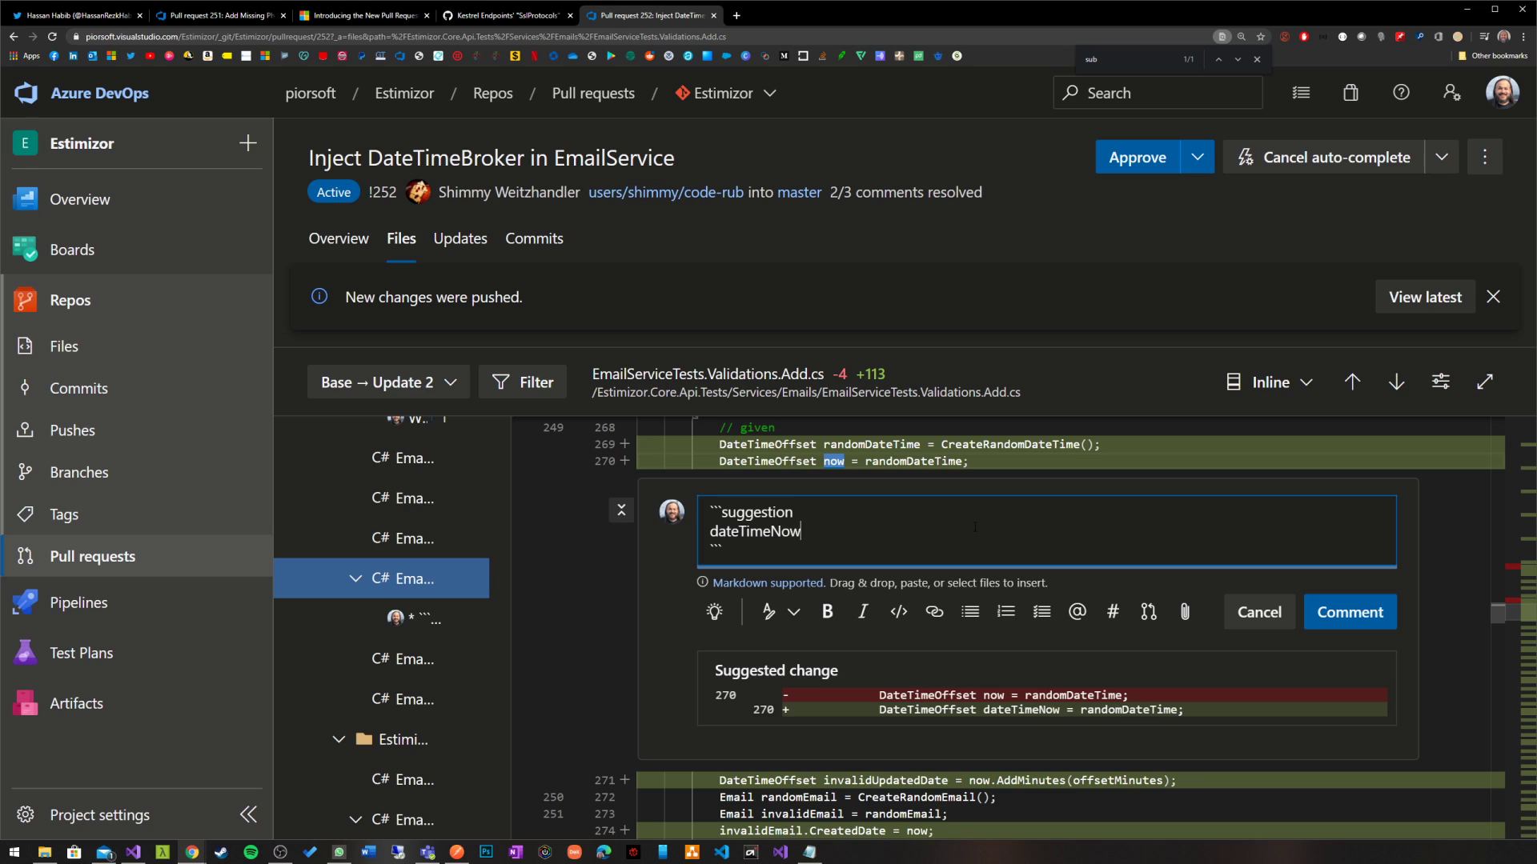
pyautogui.moveTo(1349, 611)
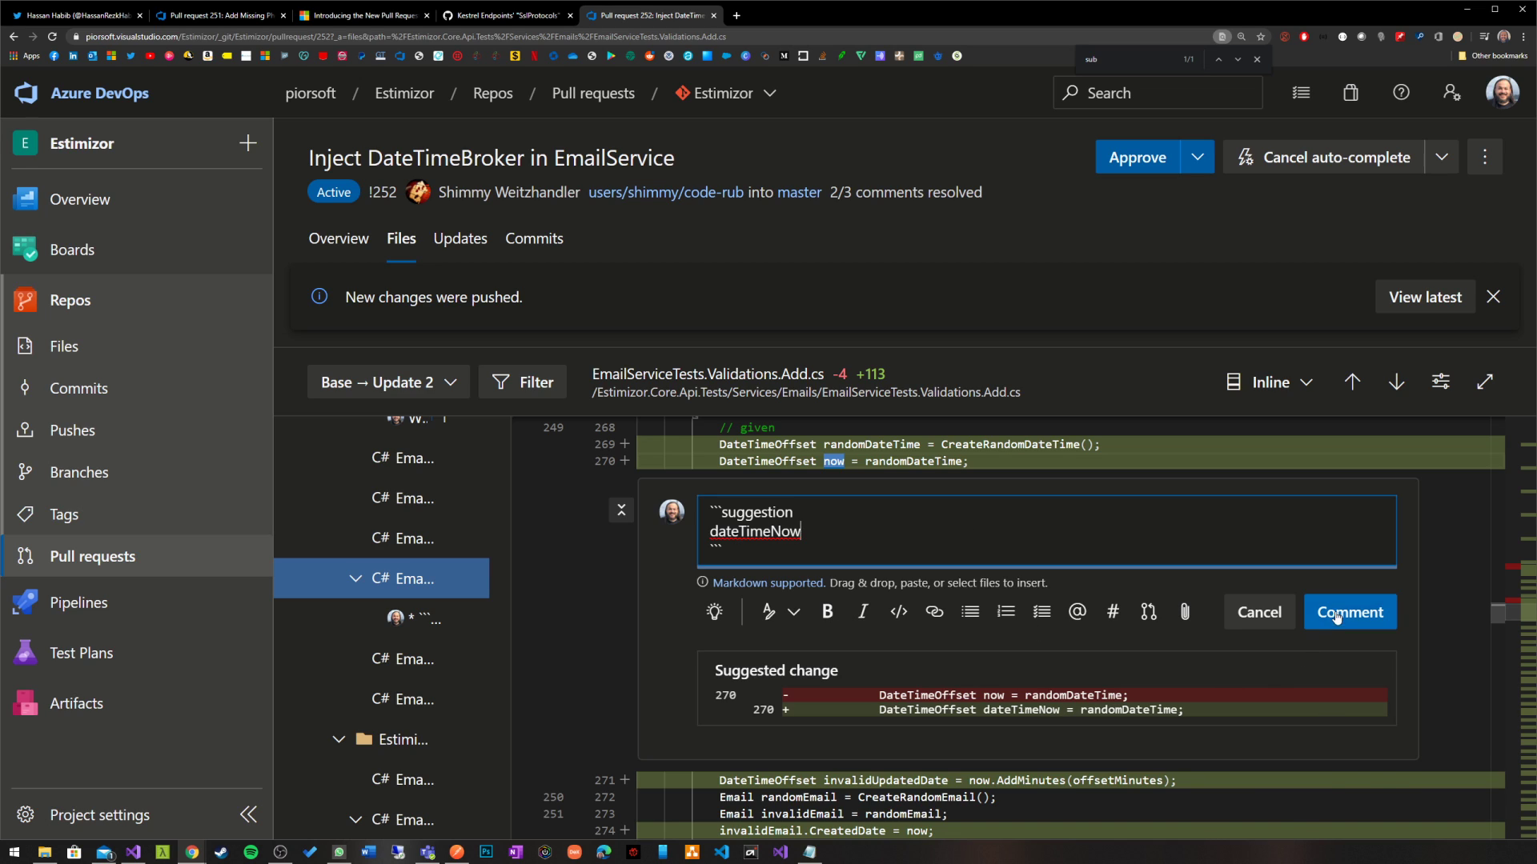
pyautogui.click(1349, 612)
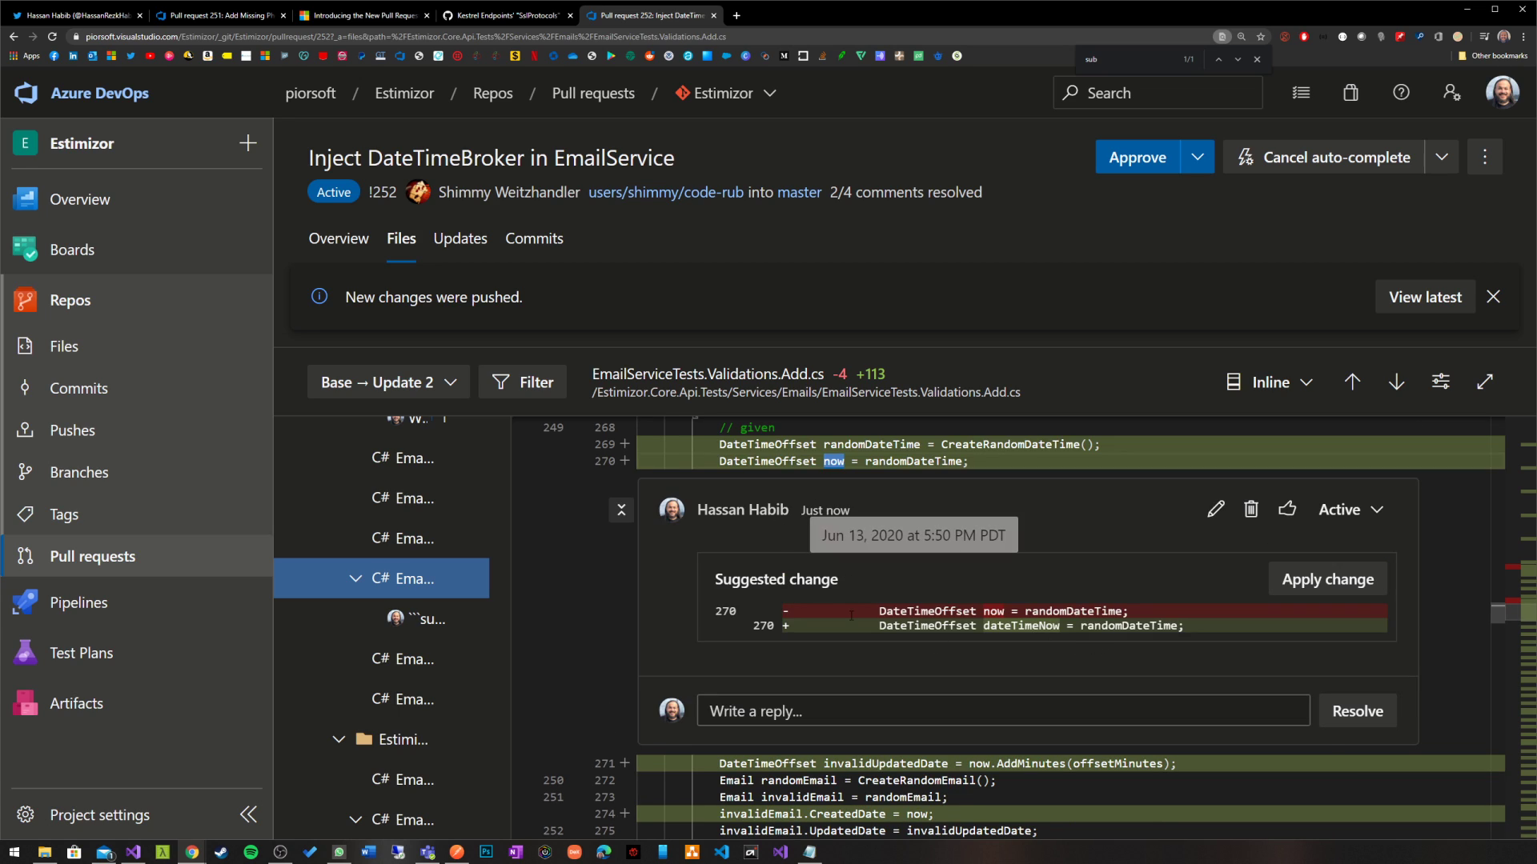
pyautogui.moveTo(962, 637)
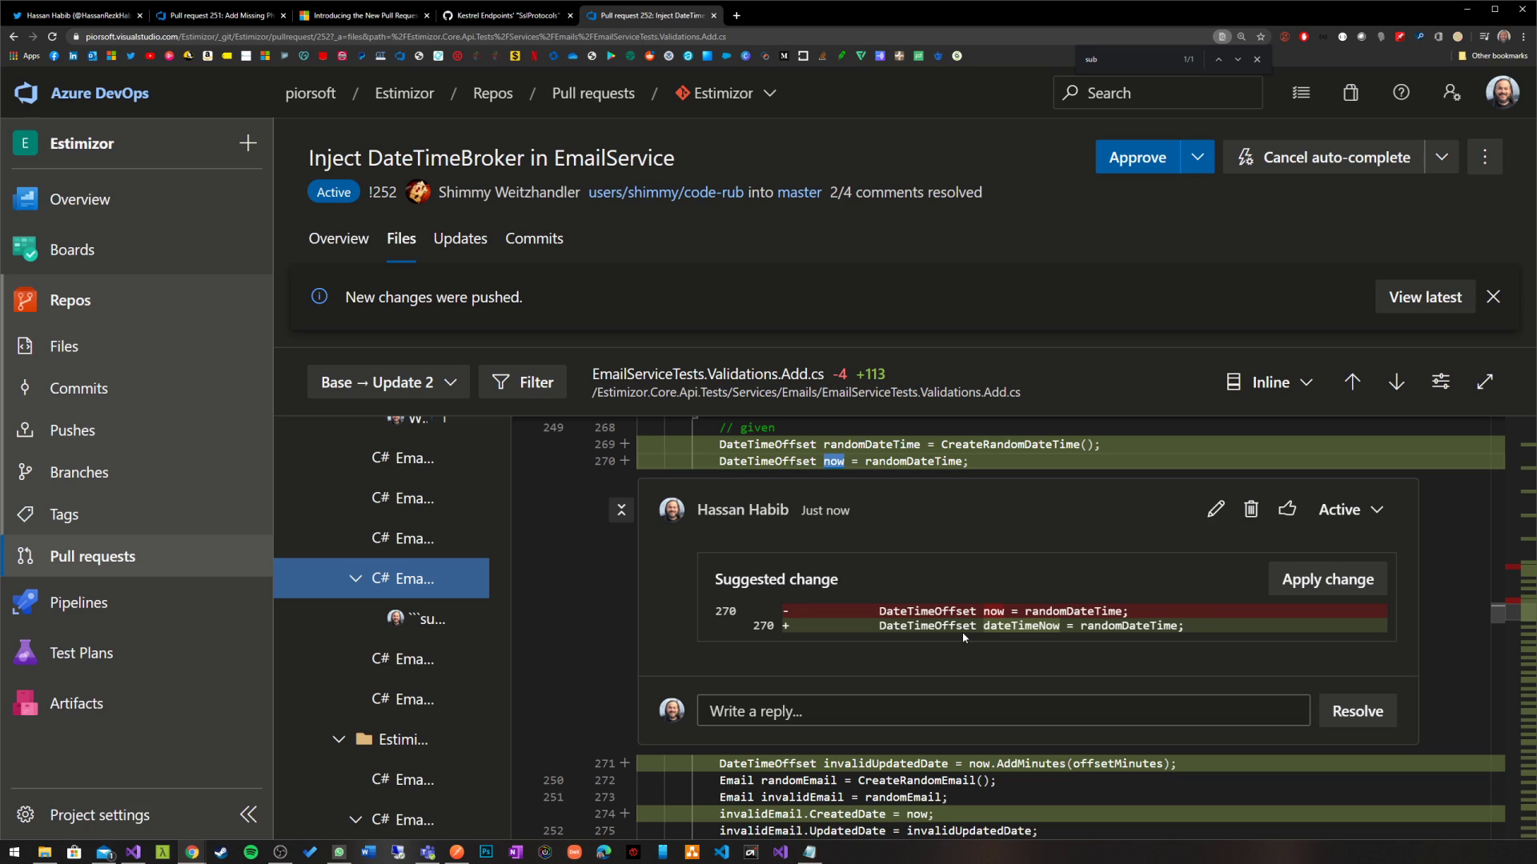
pyautogui.moveTo(1049, 638)
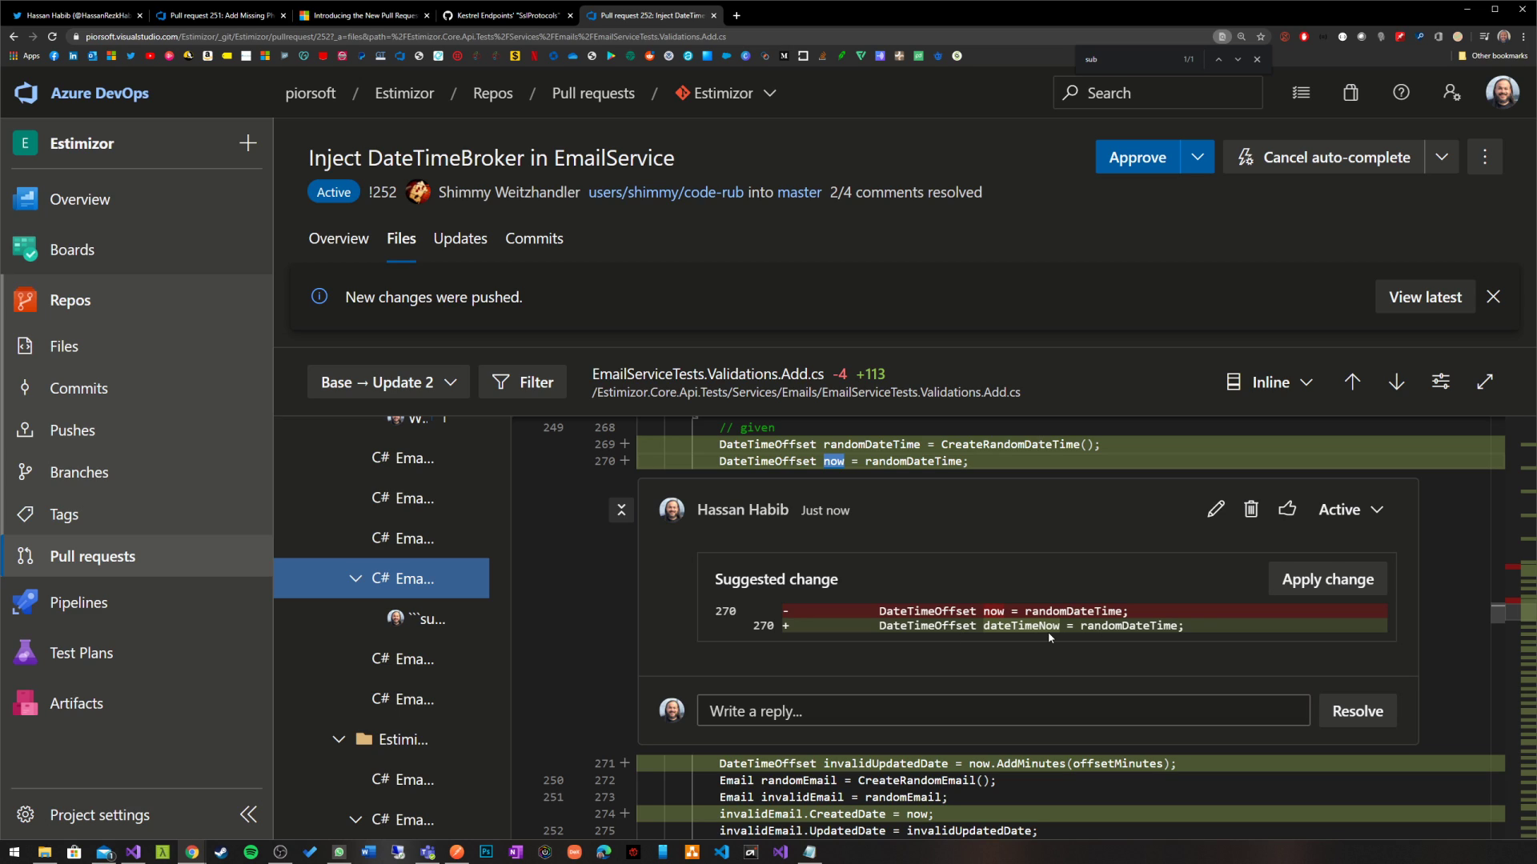
pyautogui.moveTo(1047, 650)
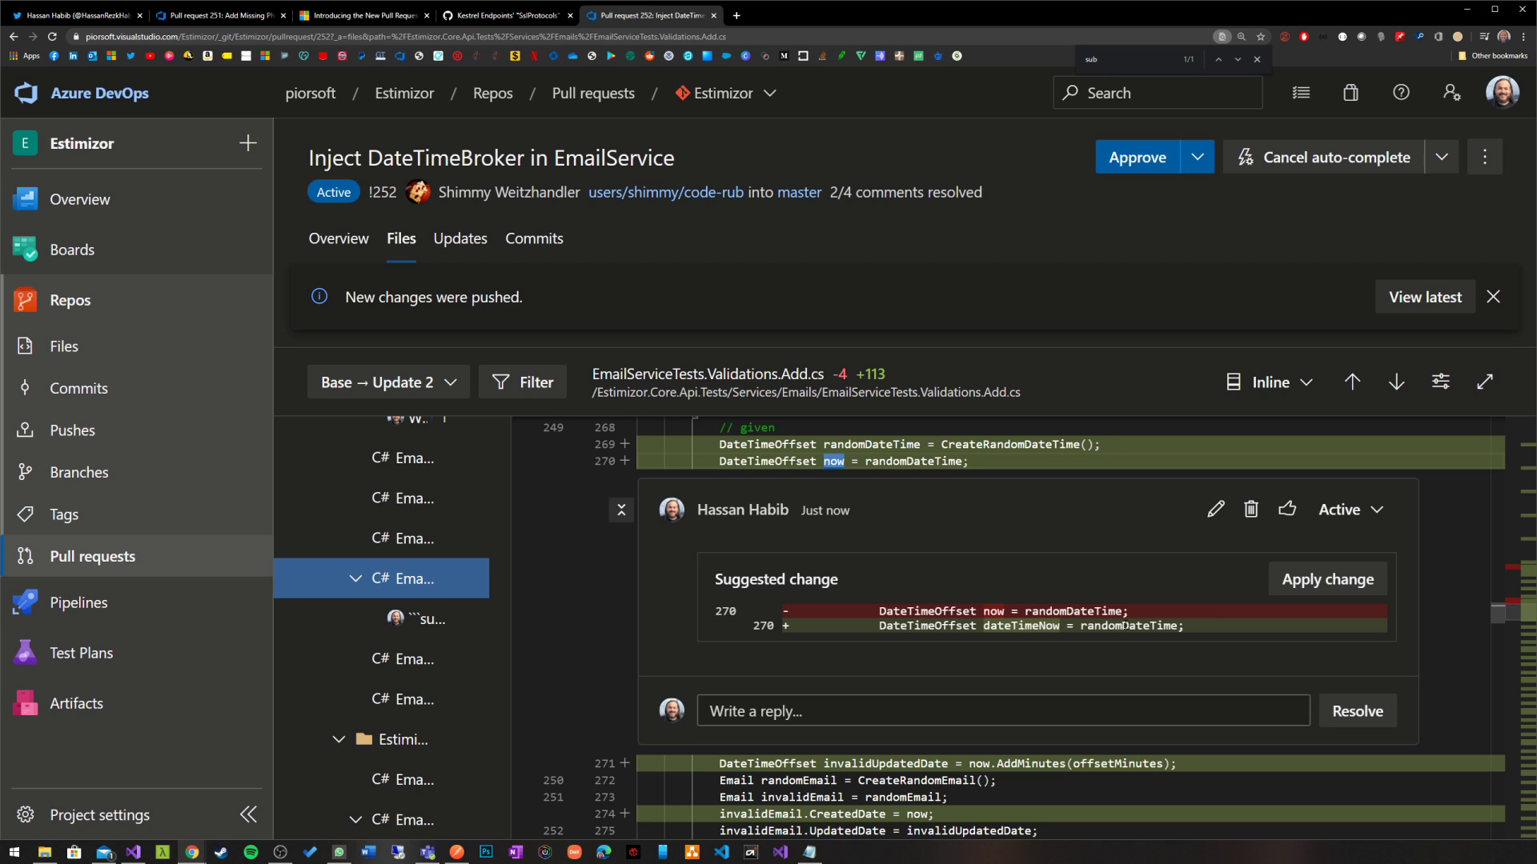
pyautogui.moveTo(959, 545)
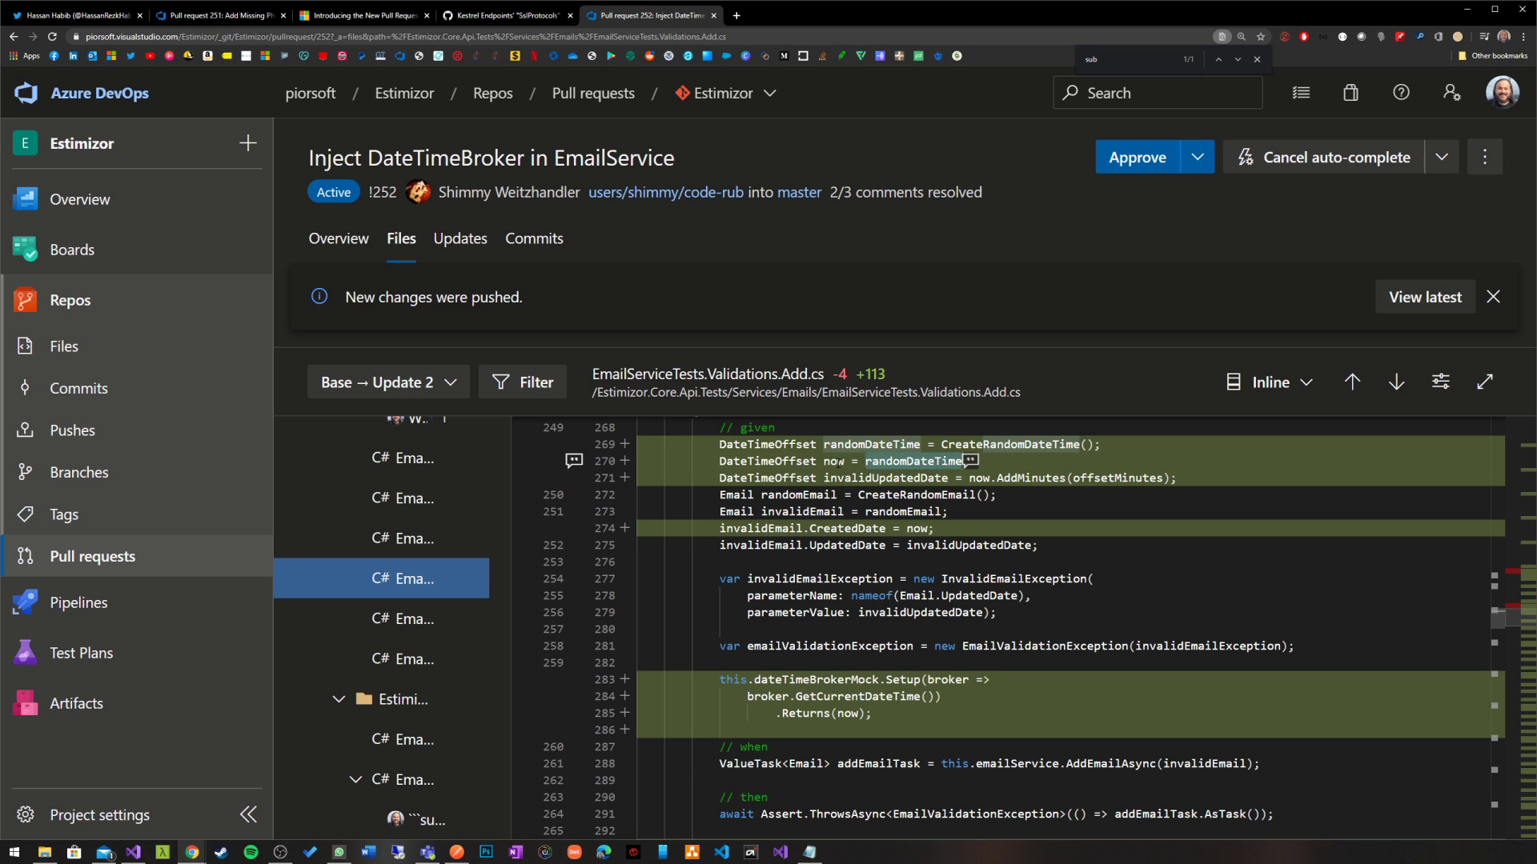
pyautogui.scroll(-3)
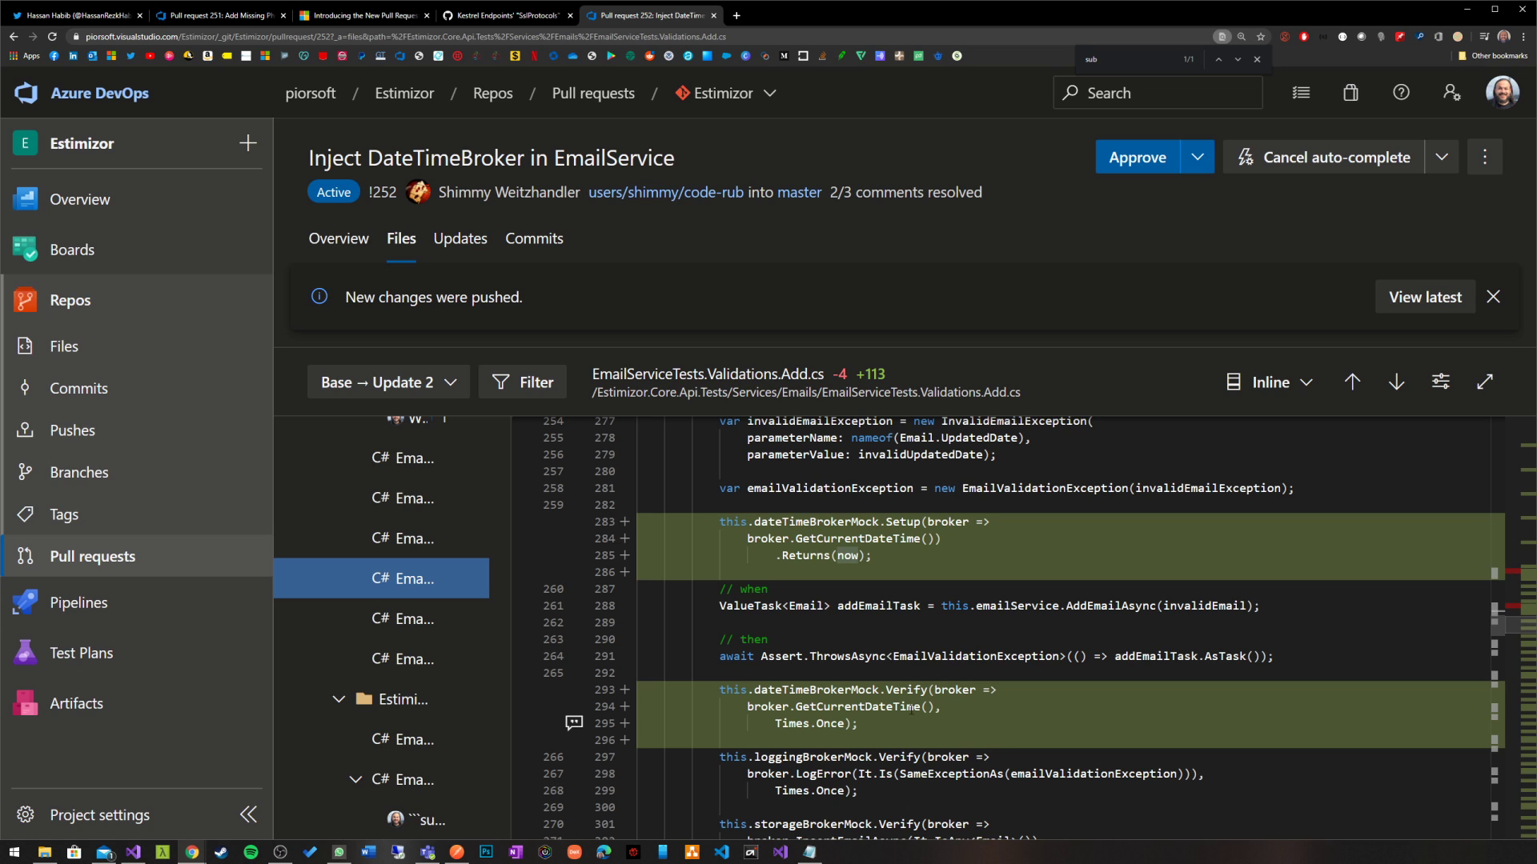
pyautogui.scroll(3)
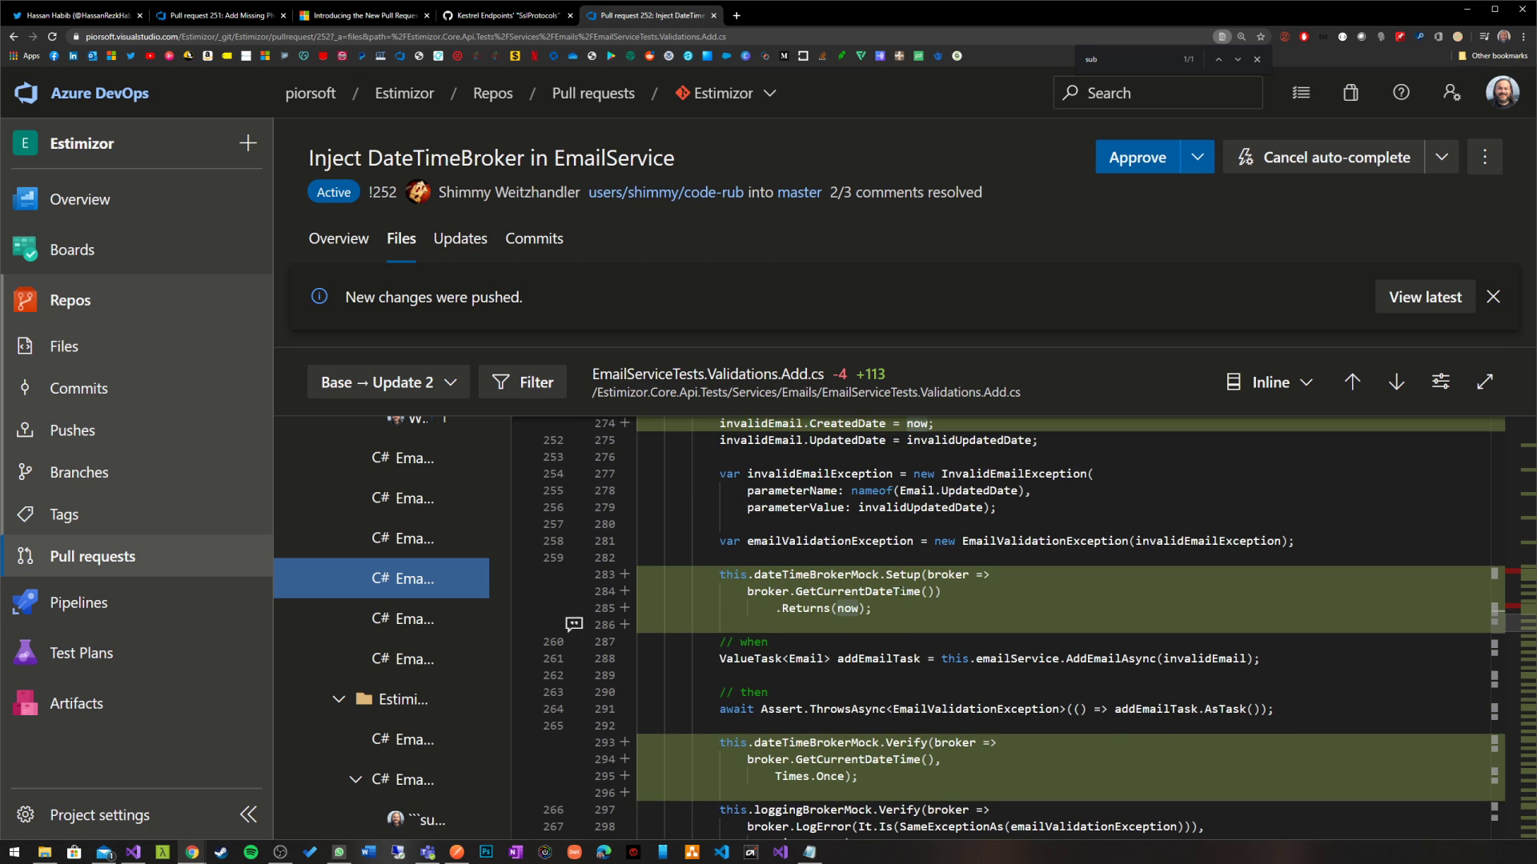
pyautogui.scroll(-3)
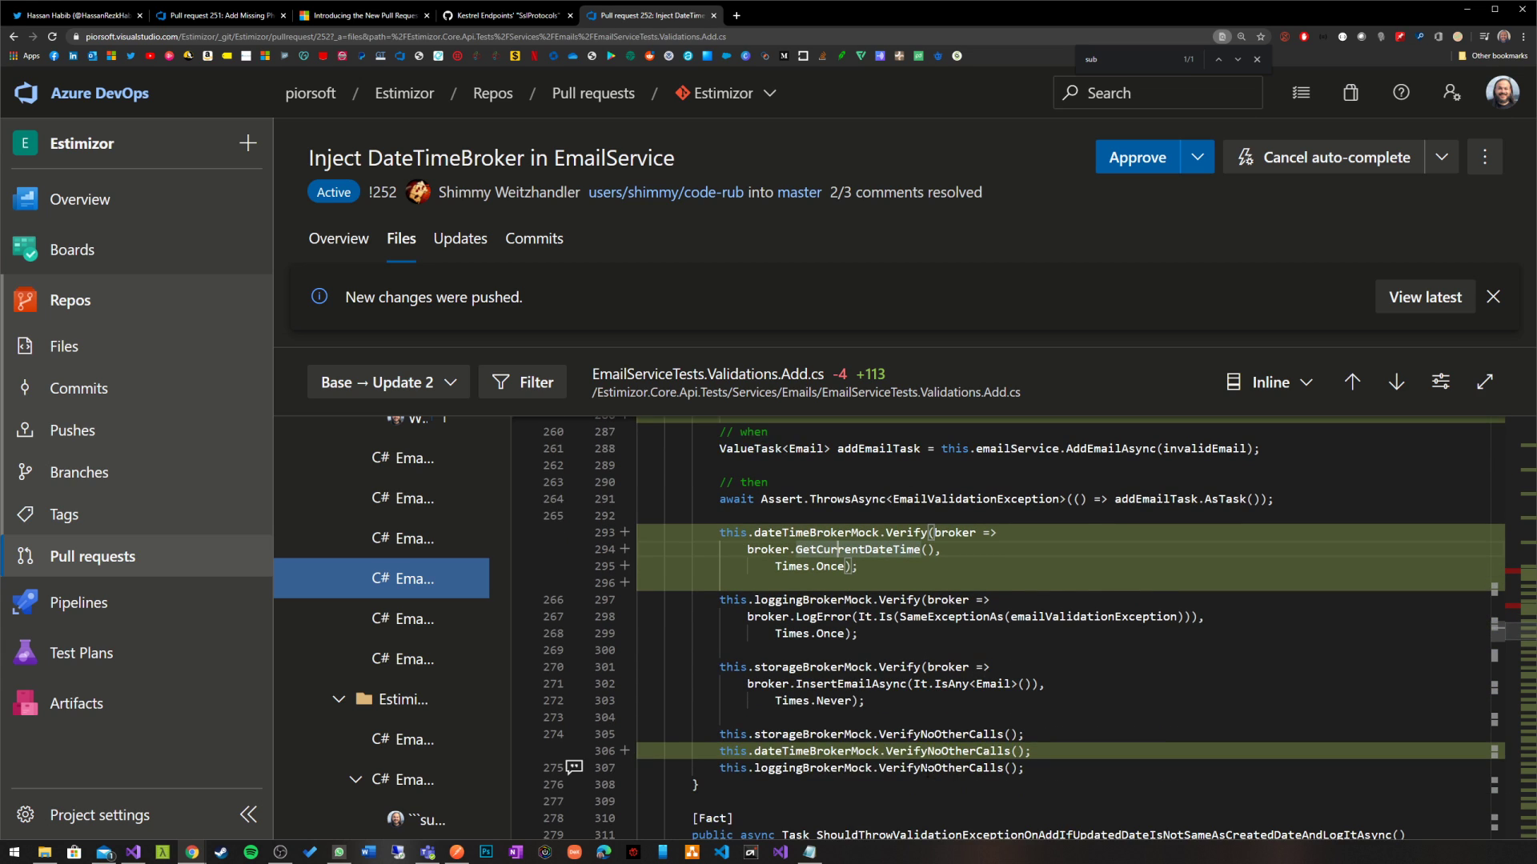
pyautogui.scroll(-3)
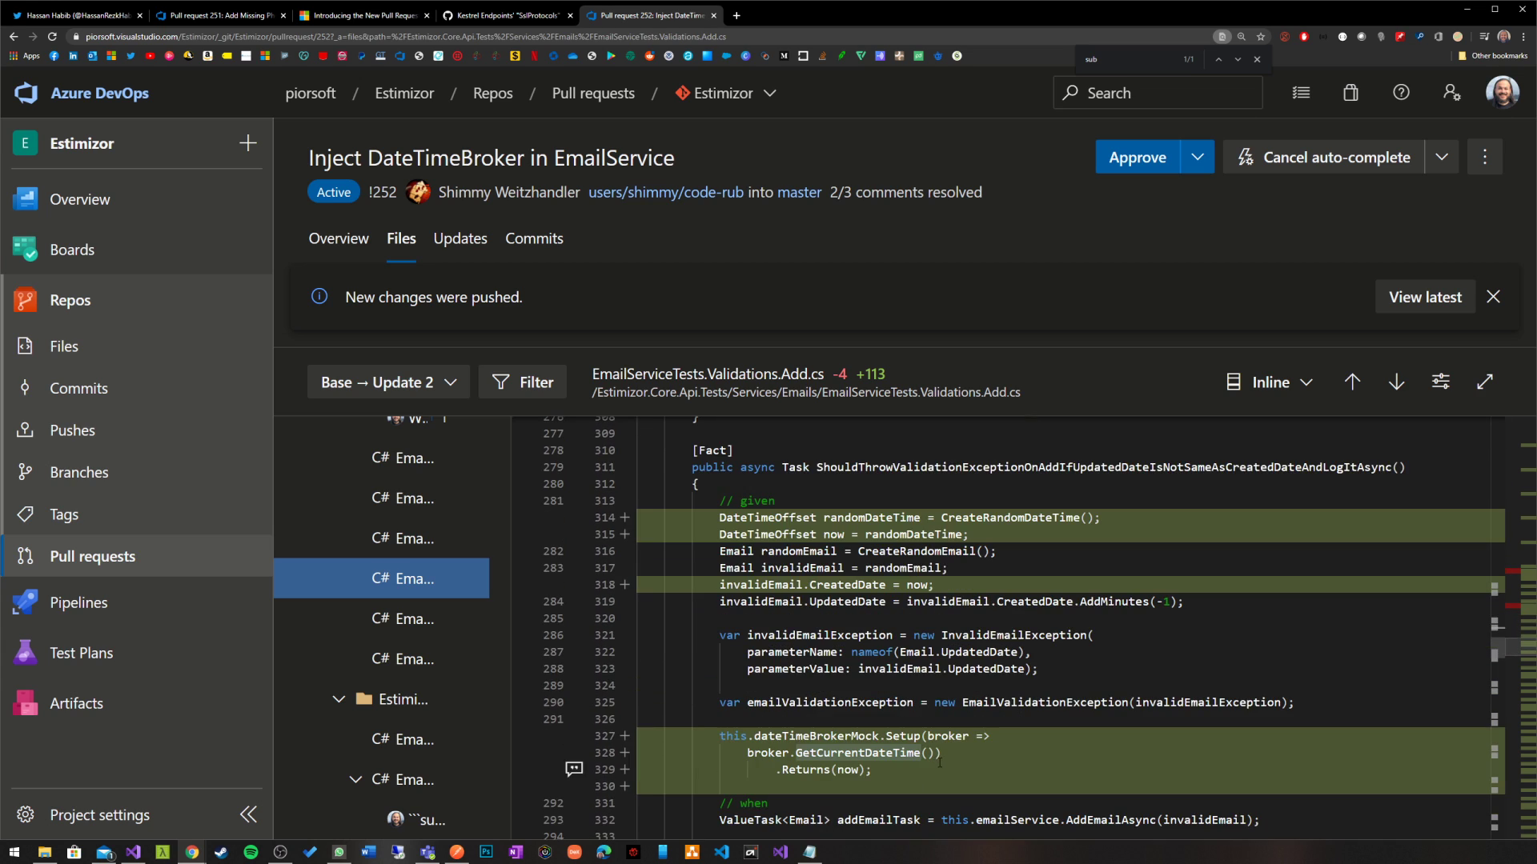
pyautogui.scroll(-3)
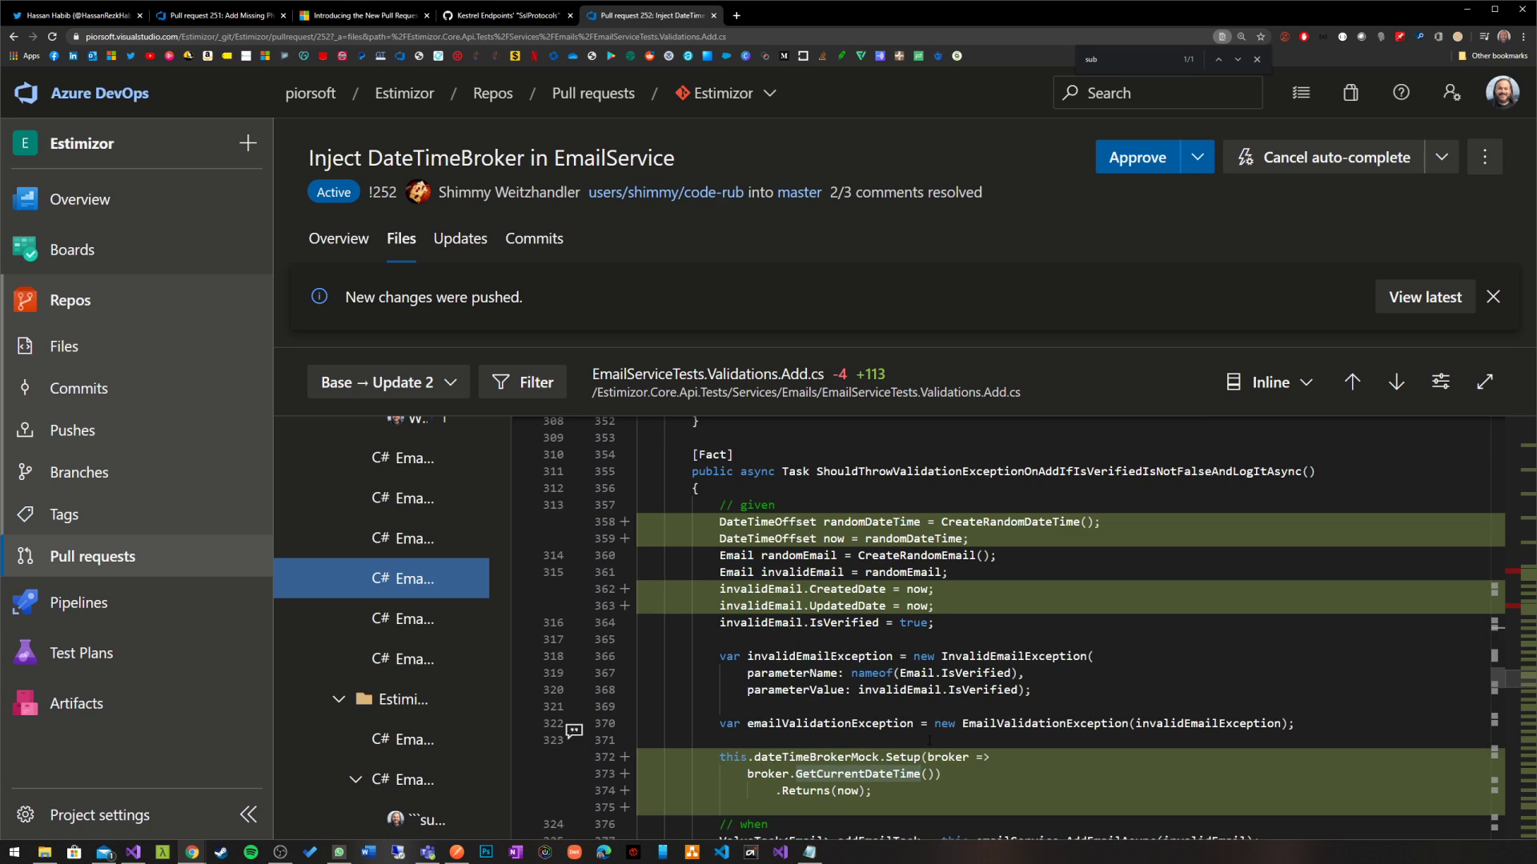
pyautogui.scroll(-3)
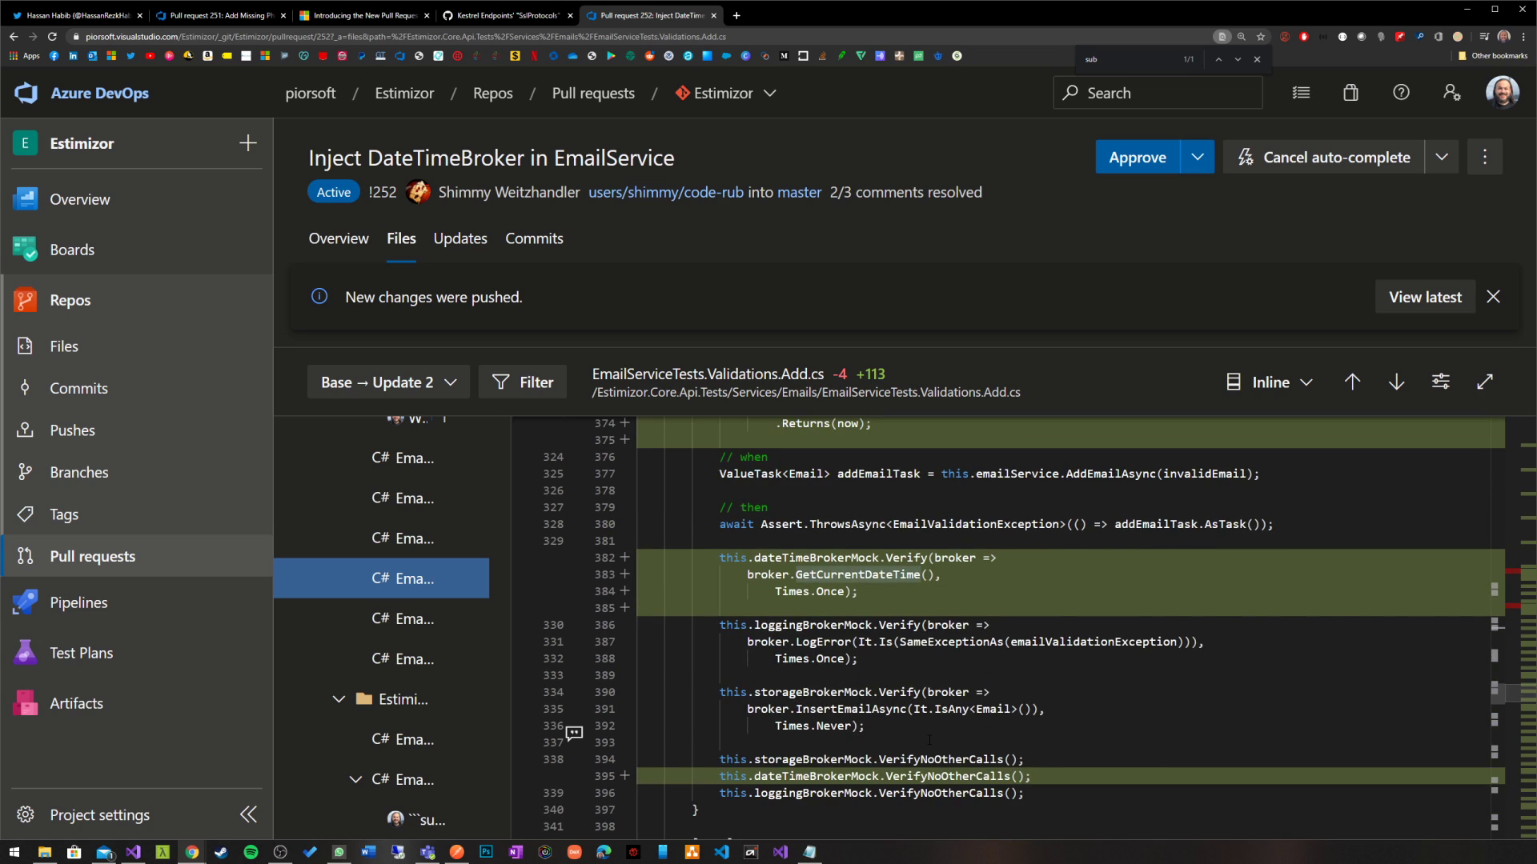
pyautogui.scroll(-3)
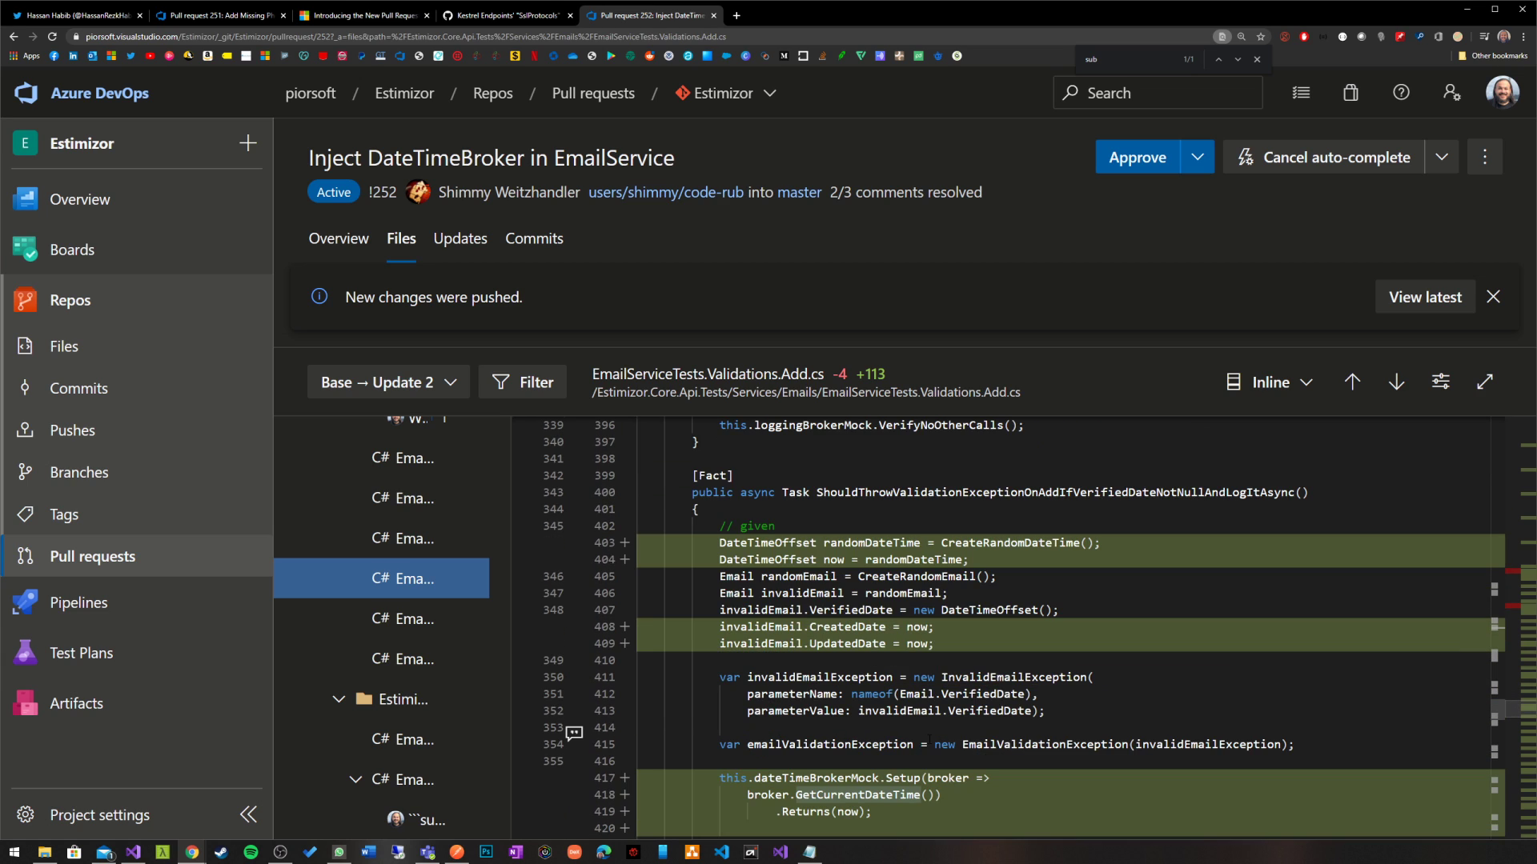
pyautogui.click(504, 14)
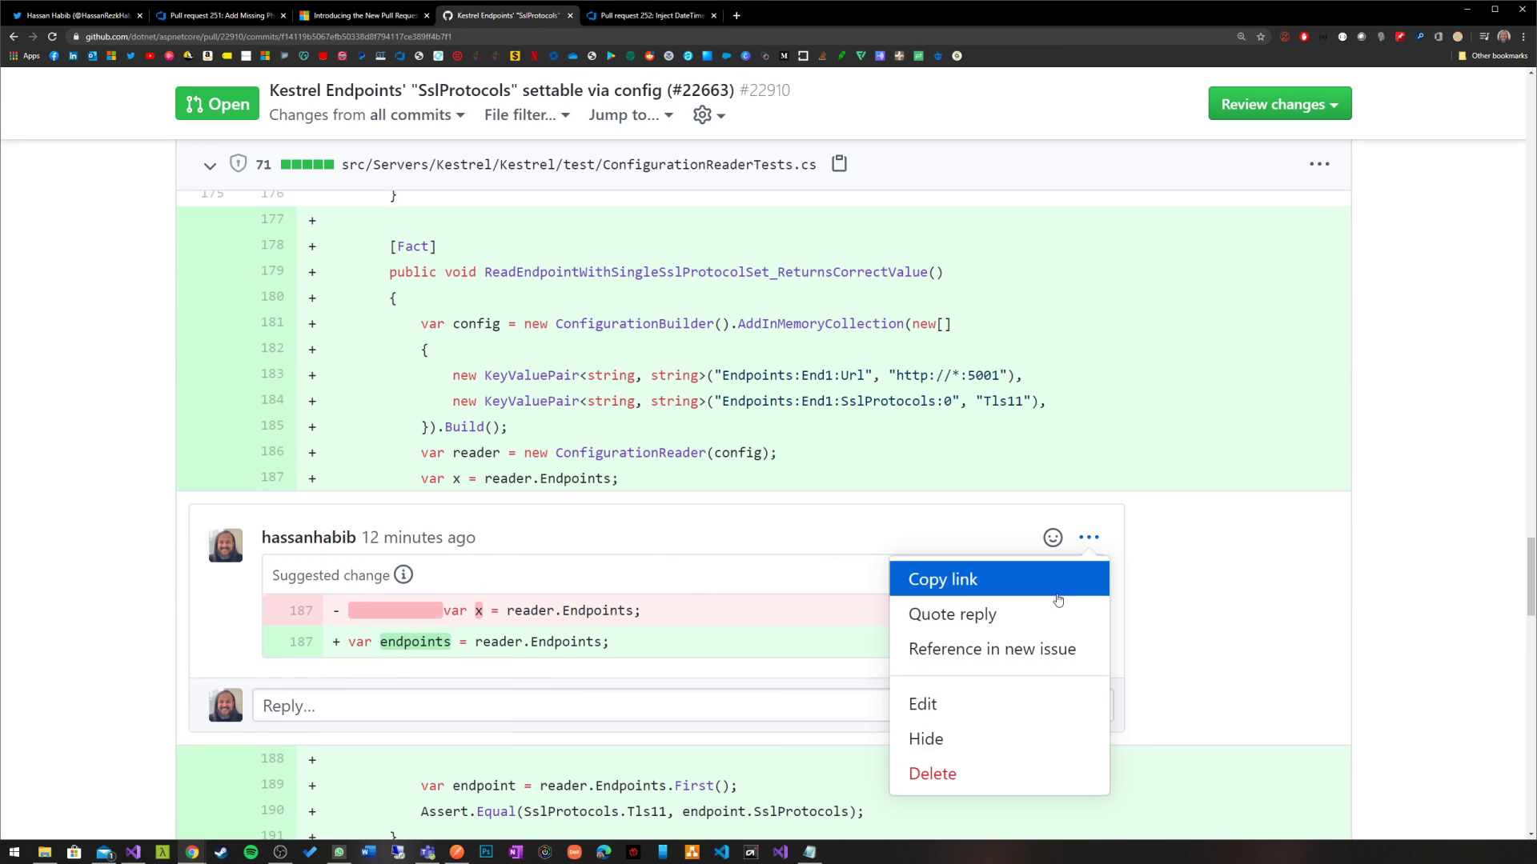
# Remove the old comment and start a ```suggestion block comment on line 187 of ConfigurationReaderTests.cs.
pyautogui.click(699, 525)
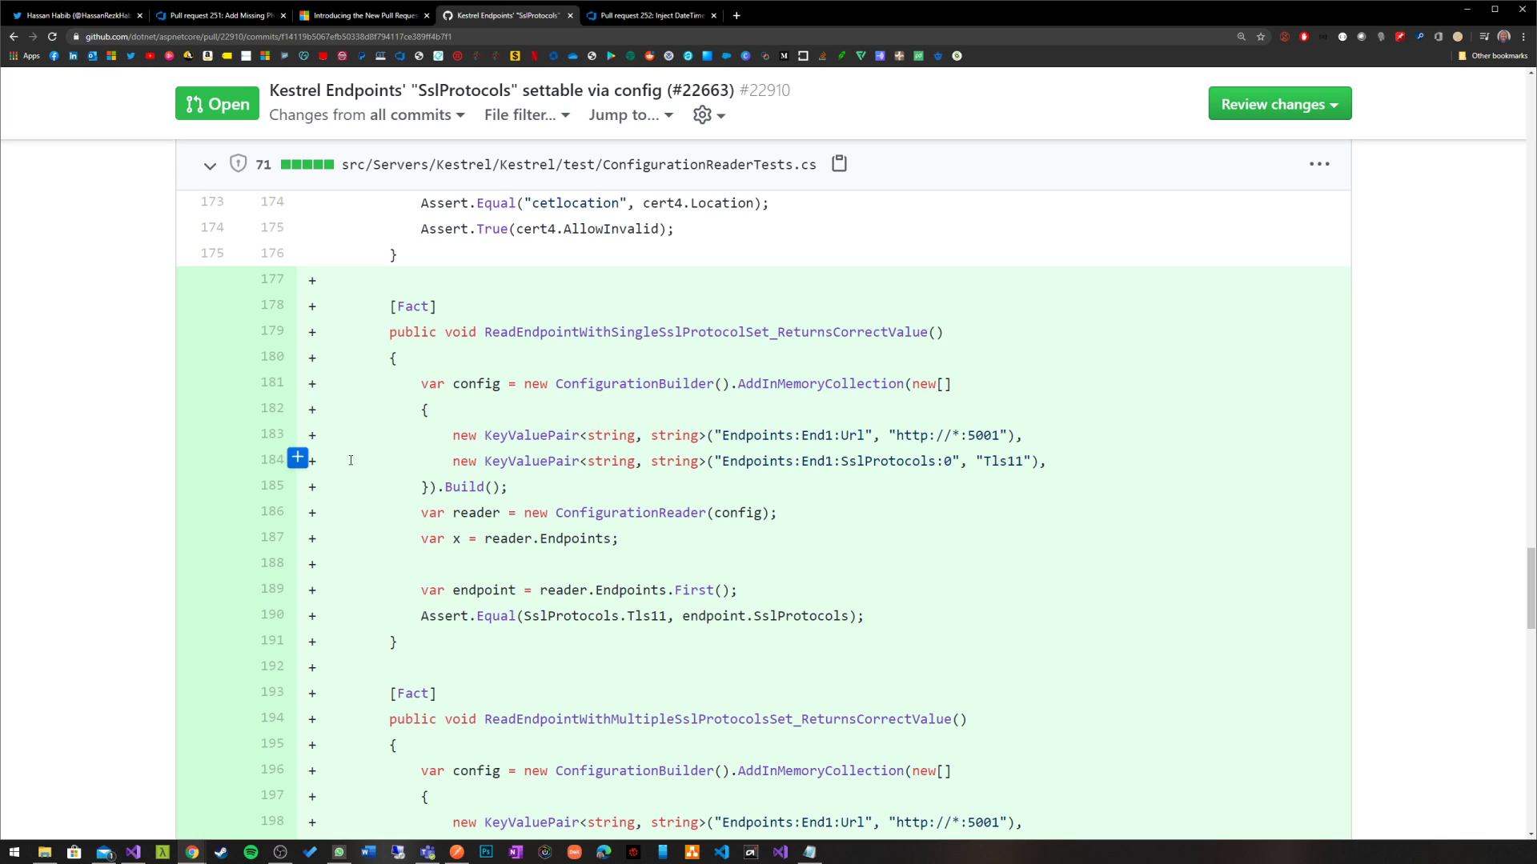
pyautogui.moveTo(495, 469)
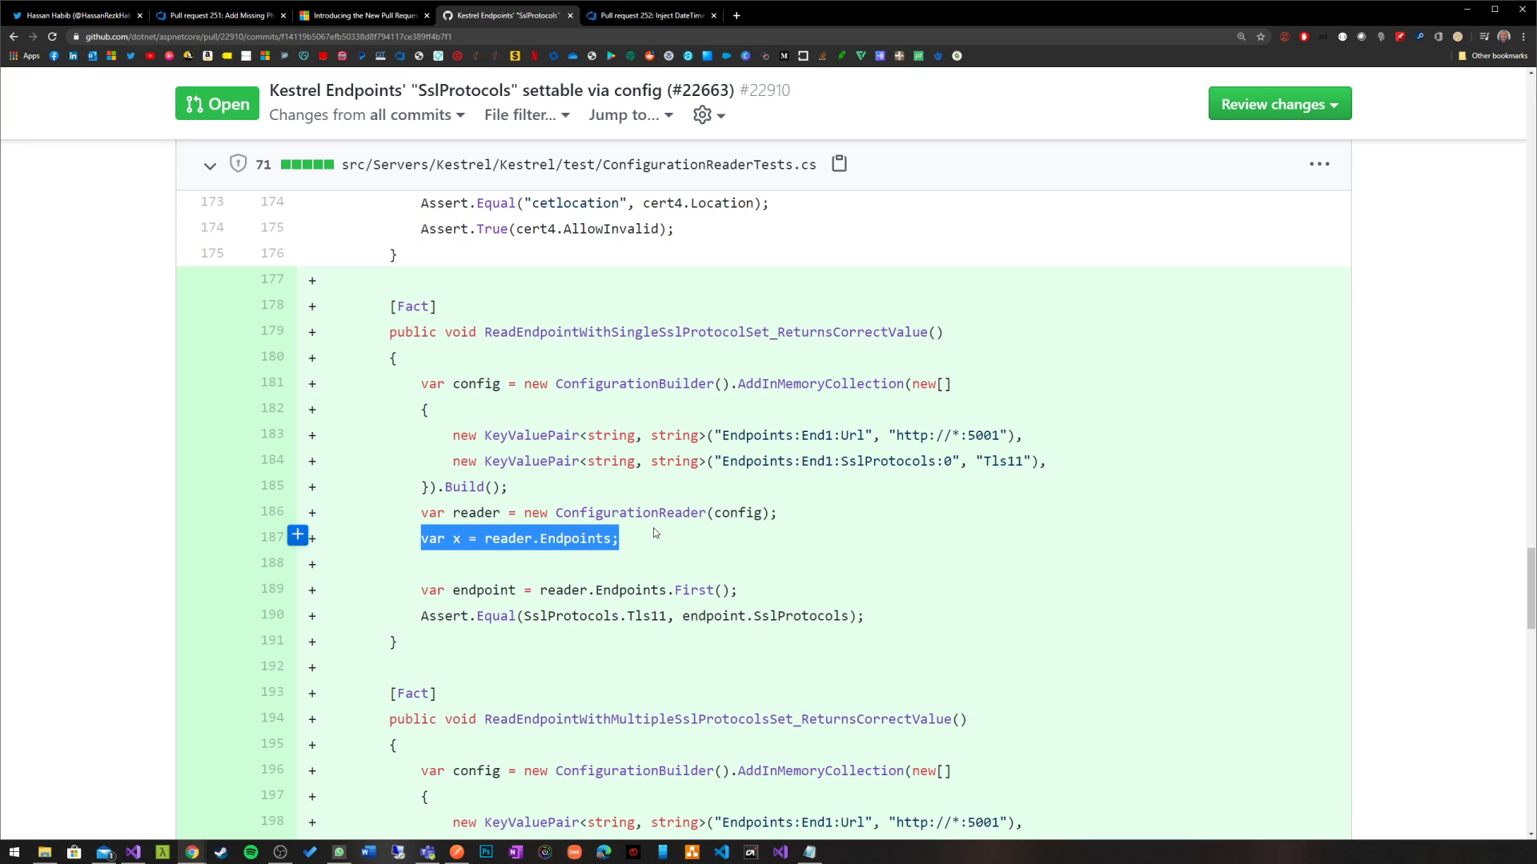
pyautogui.click(297, 538)
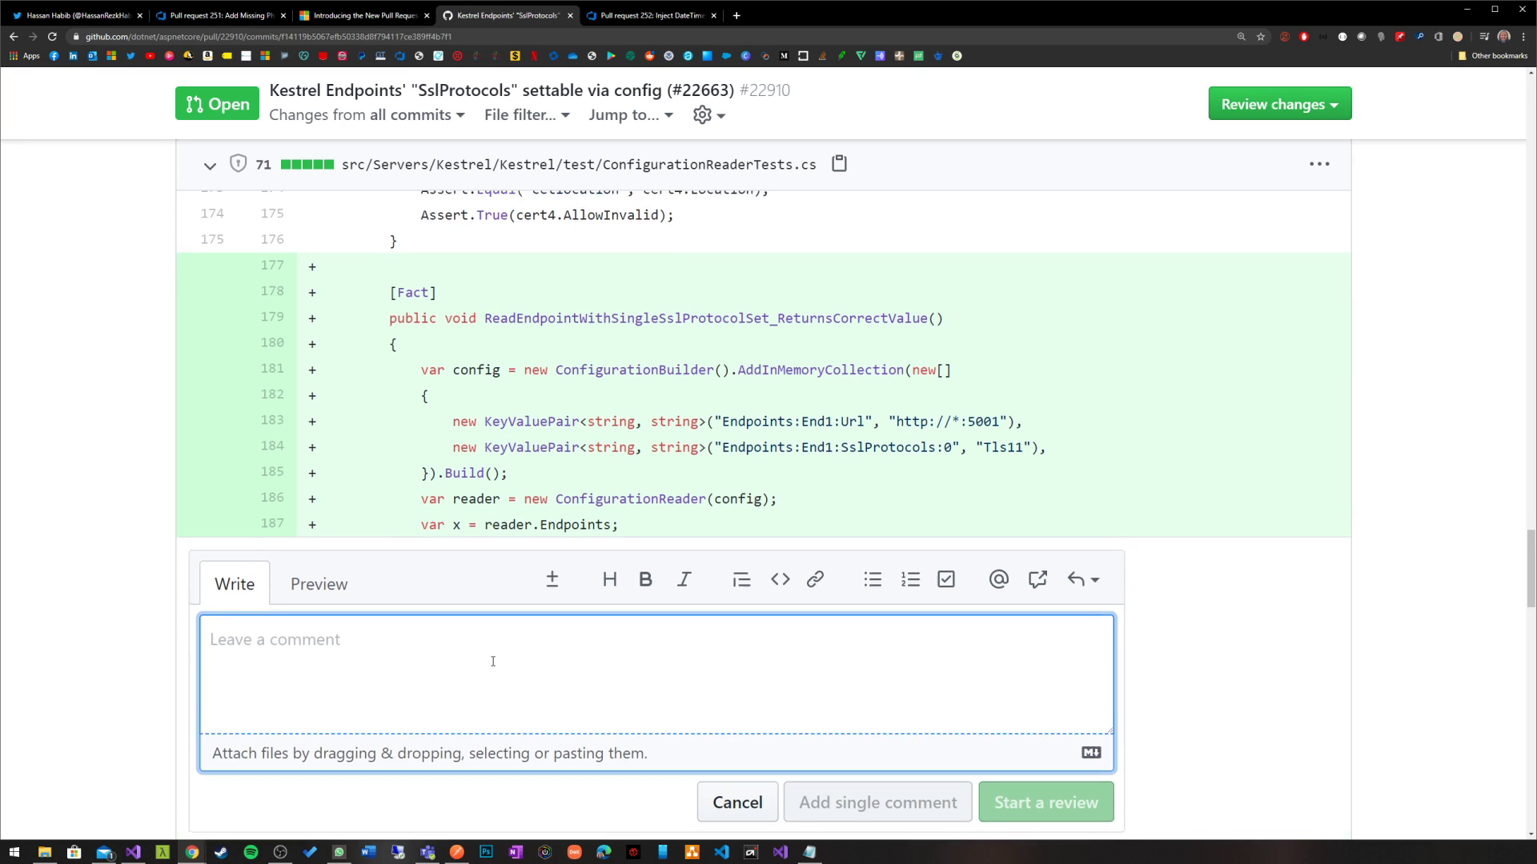
pyautogui.write('```c')
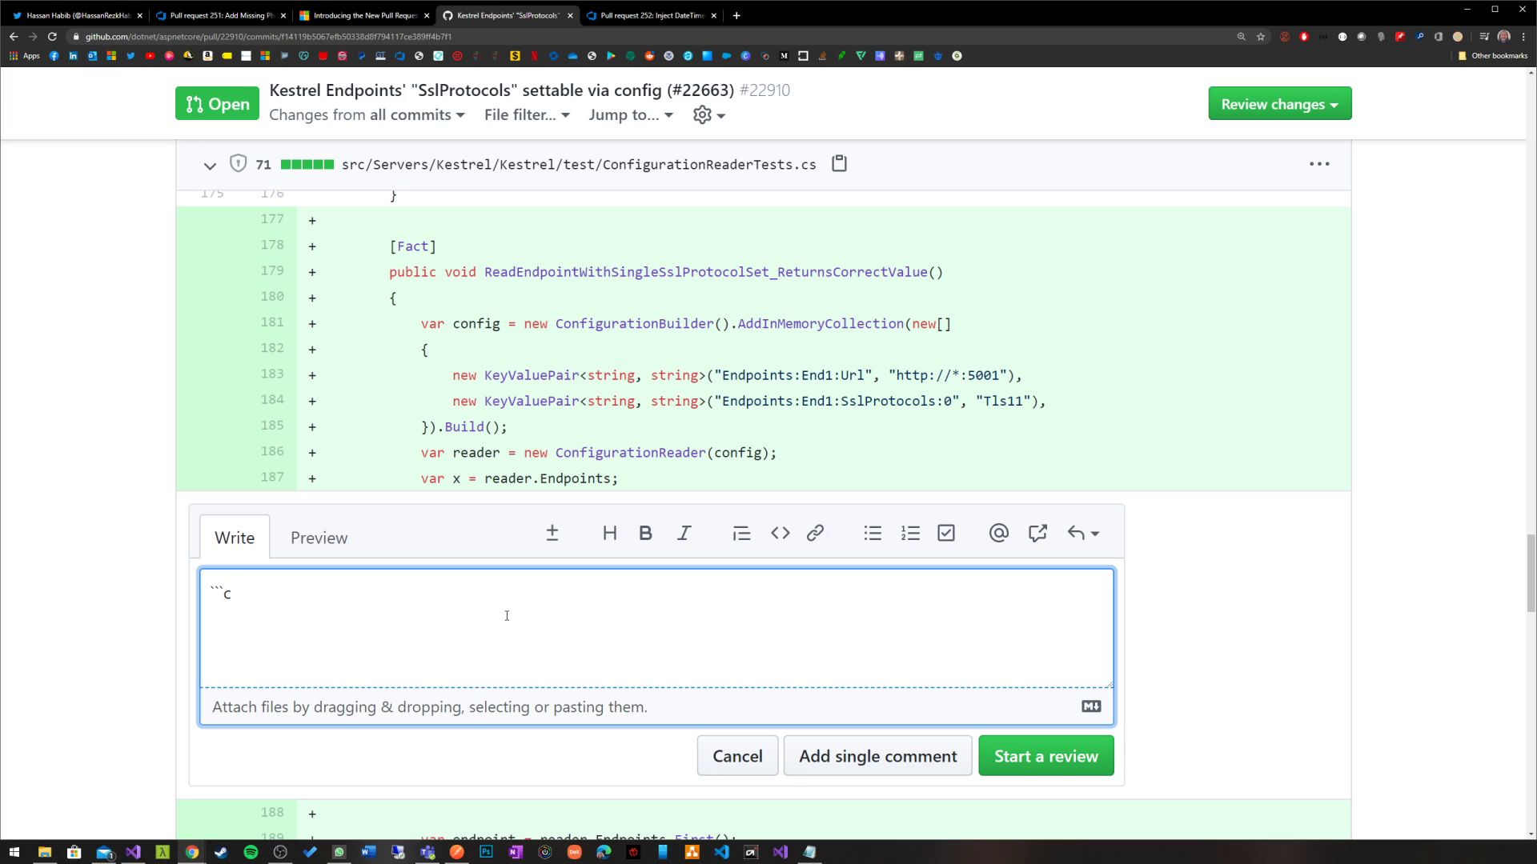
pyautogui.write('uggestion')
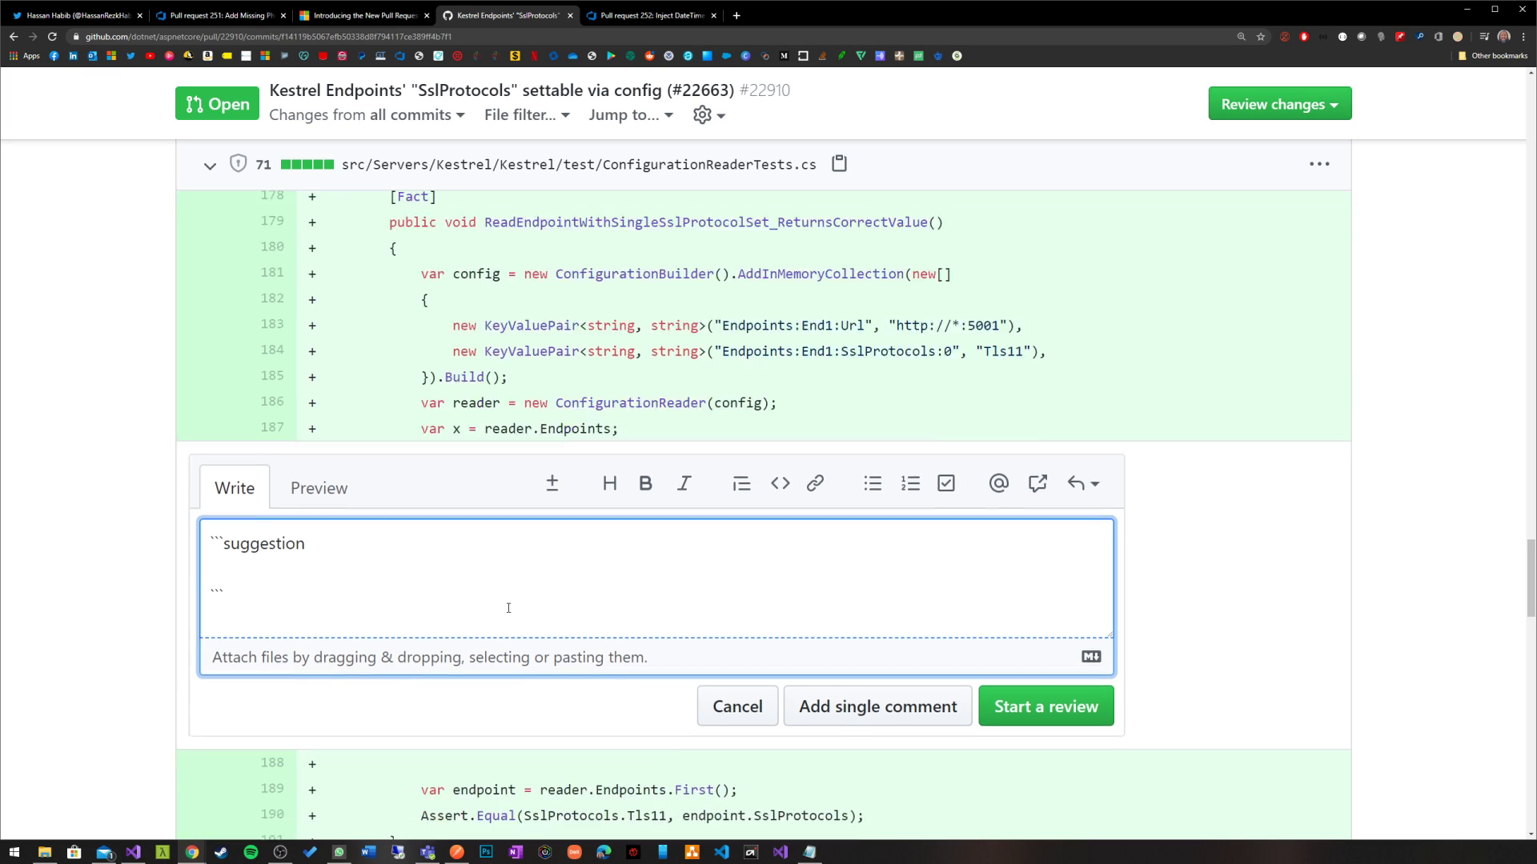
# Post the suggestion deleting 'var x = reader.Endpoints;' as a single comment.
pyautogui.click(318, 486)
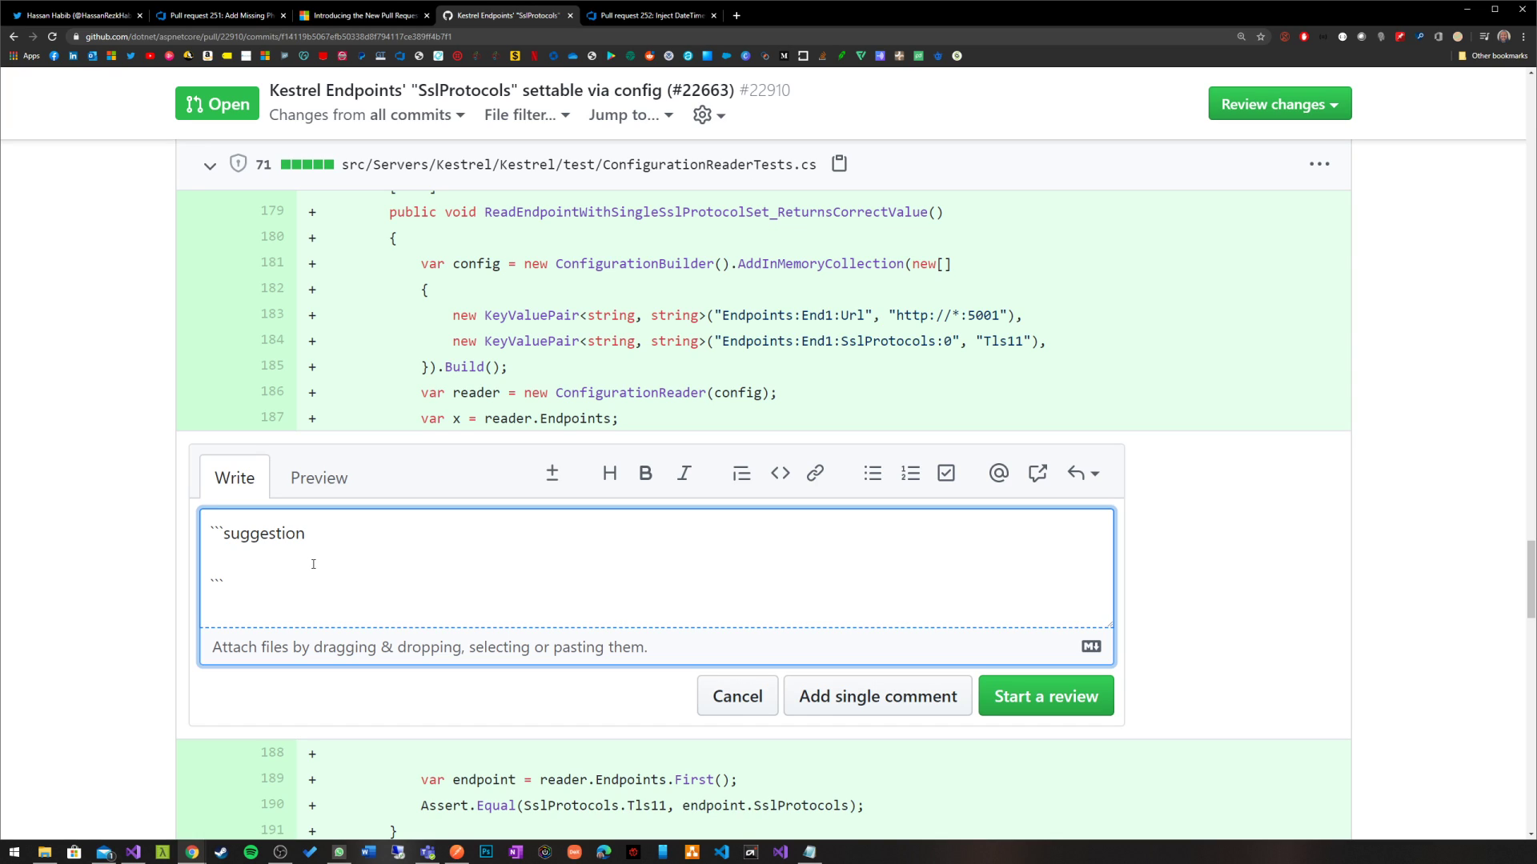
pyautogui.moveTo(295, 565)
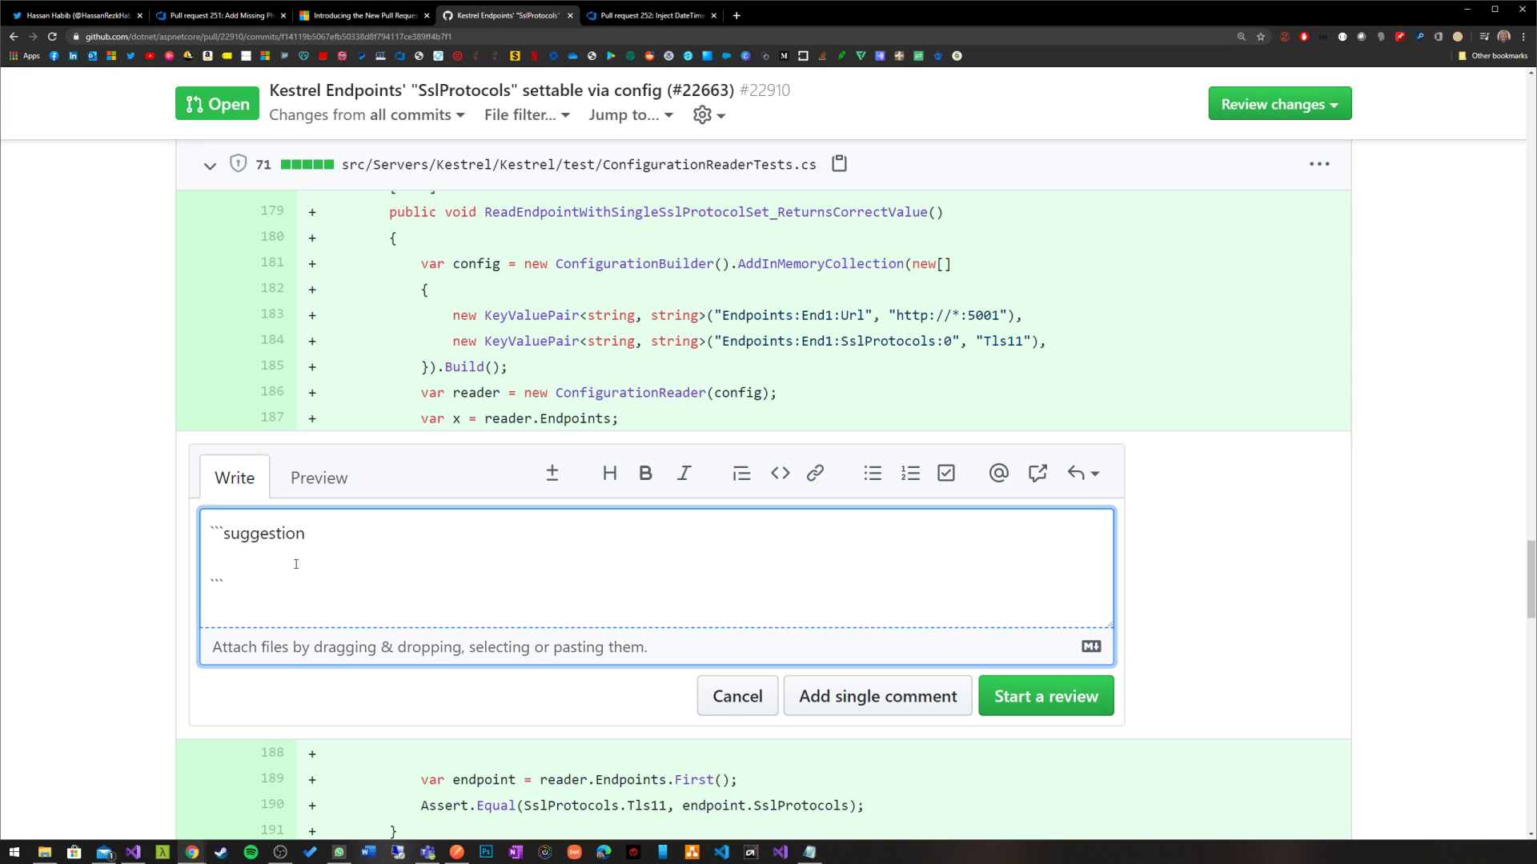
pyautogui.click(318, 477)
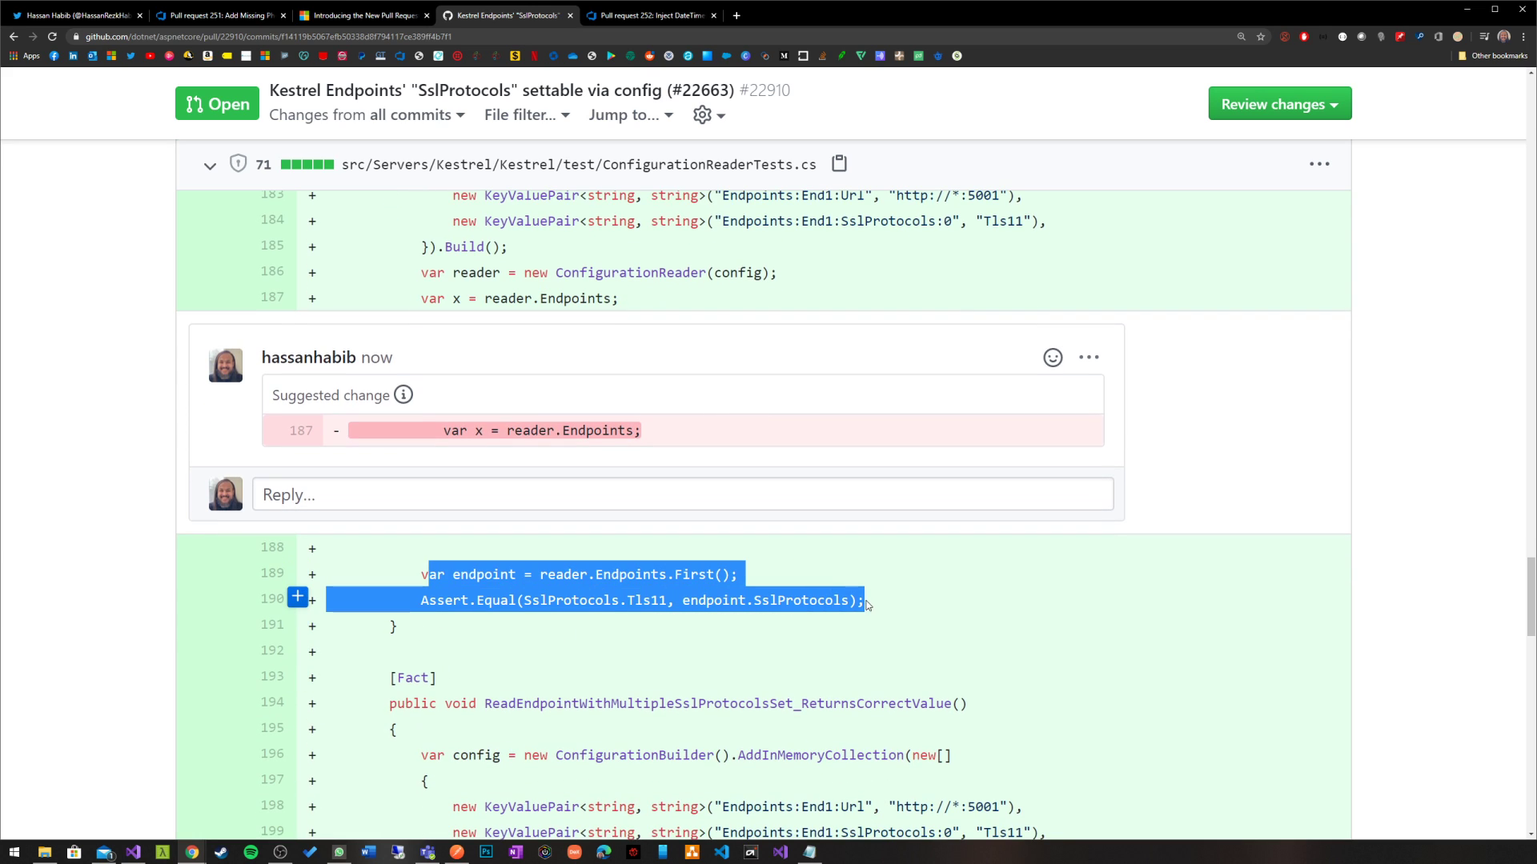
pyautogui.scroll(3)
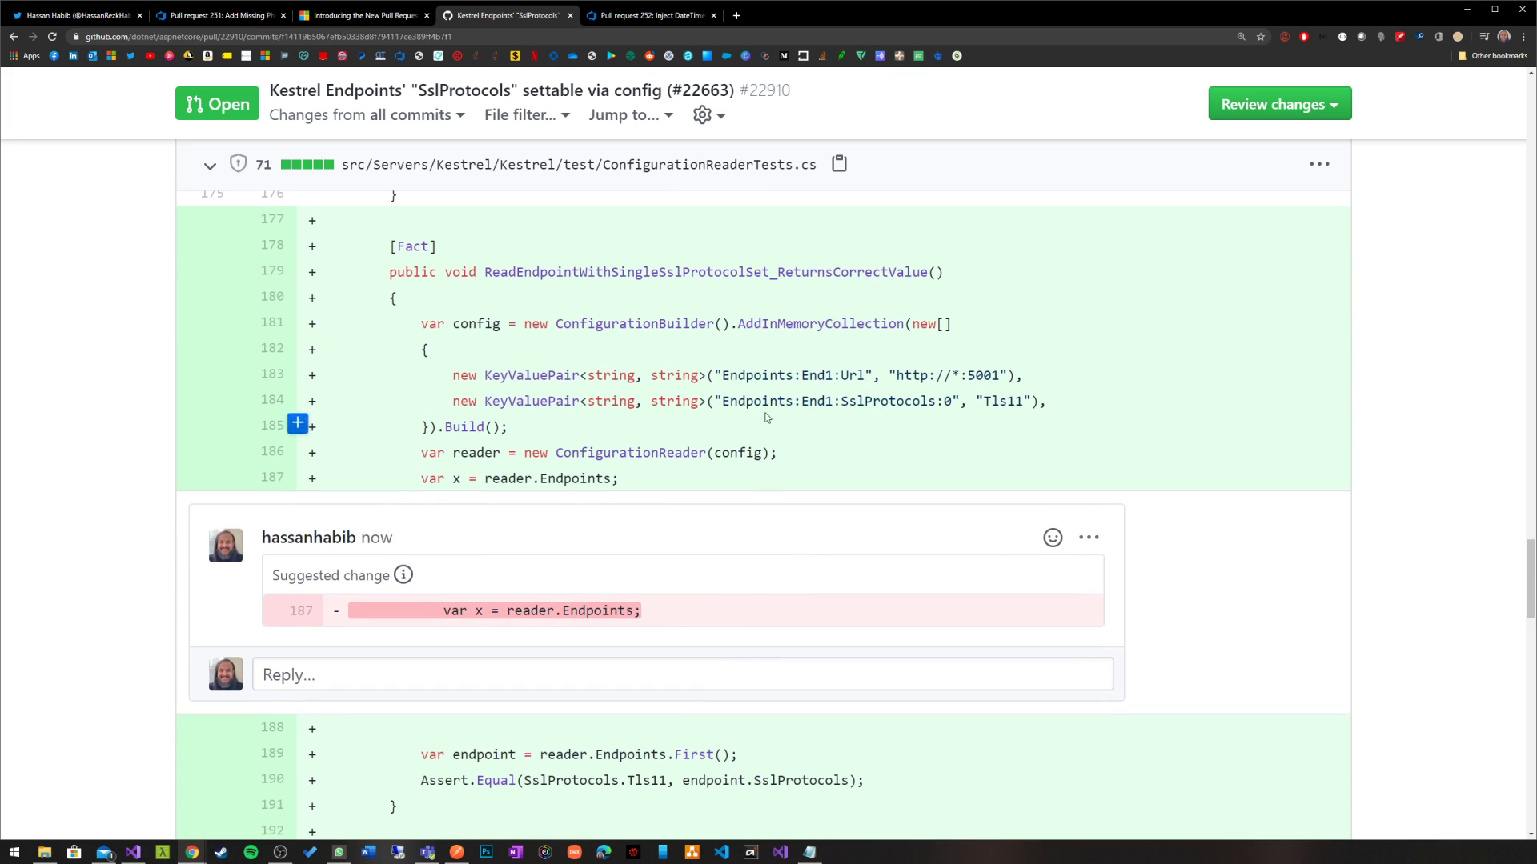
pyautogui.moveTo(788, 711)
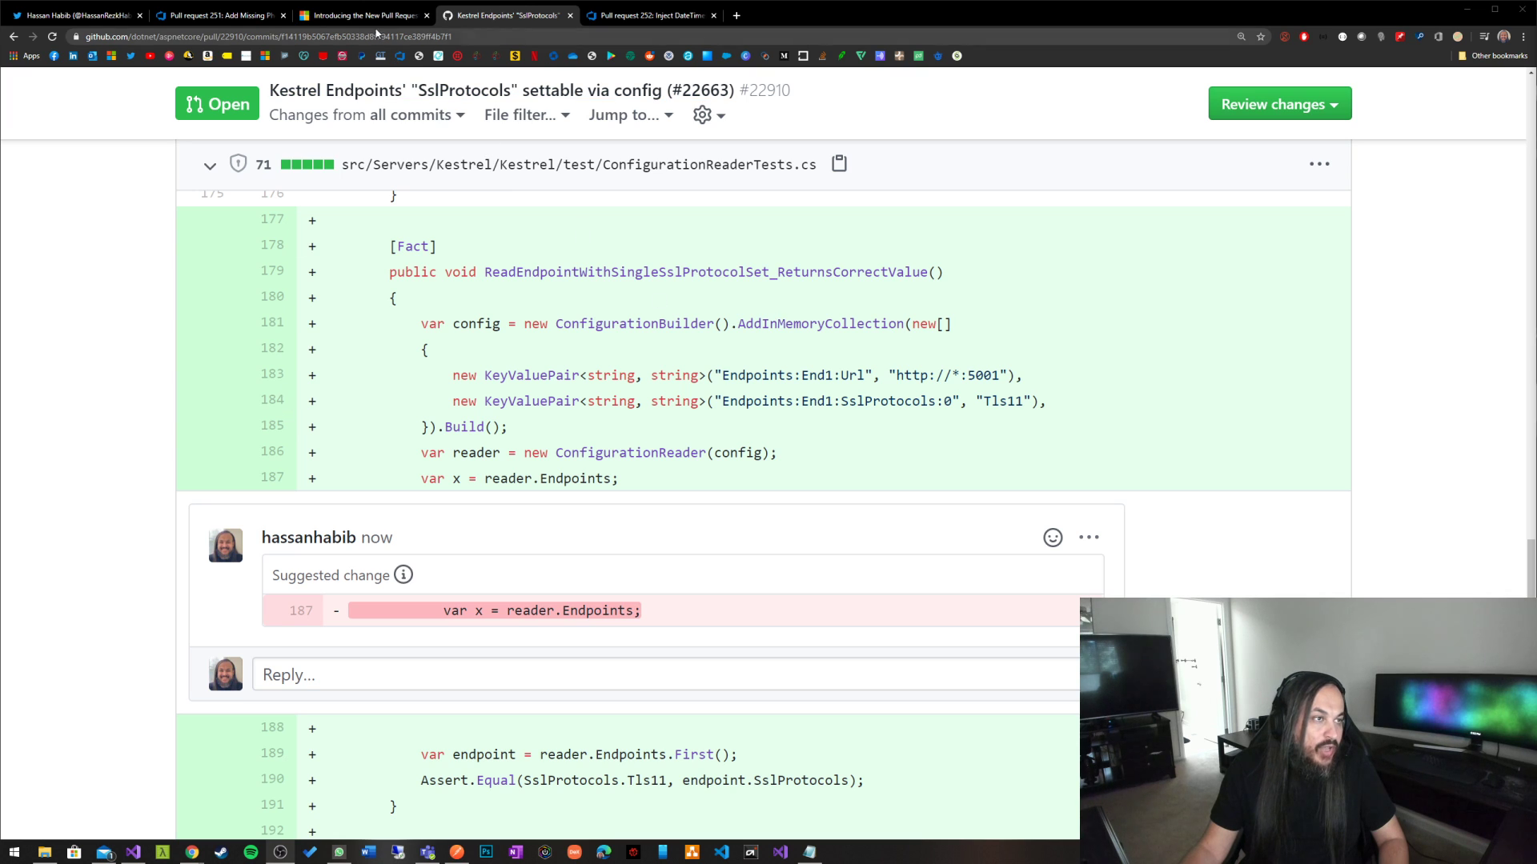
# Read through the 'Introducing the New Pull Request Experience for Azure Repos' blog post sections.
pyautogui.click(364, 14)
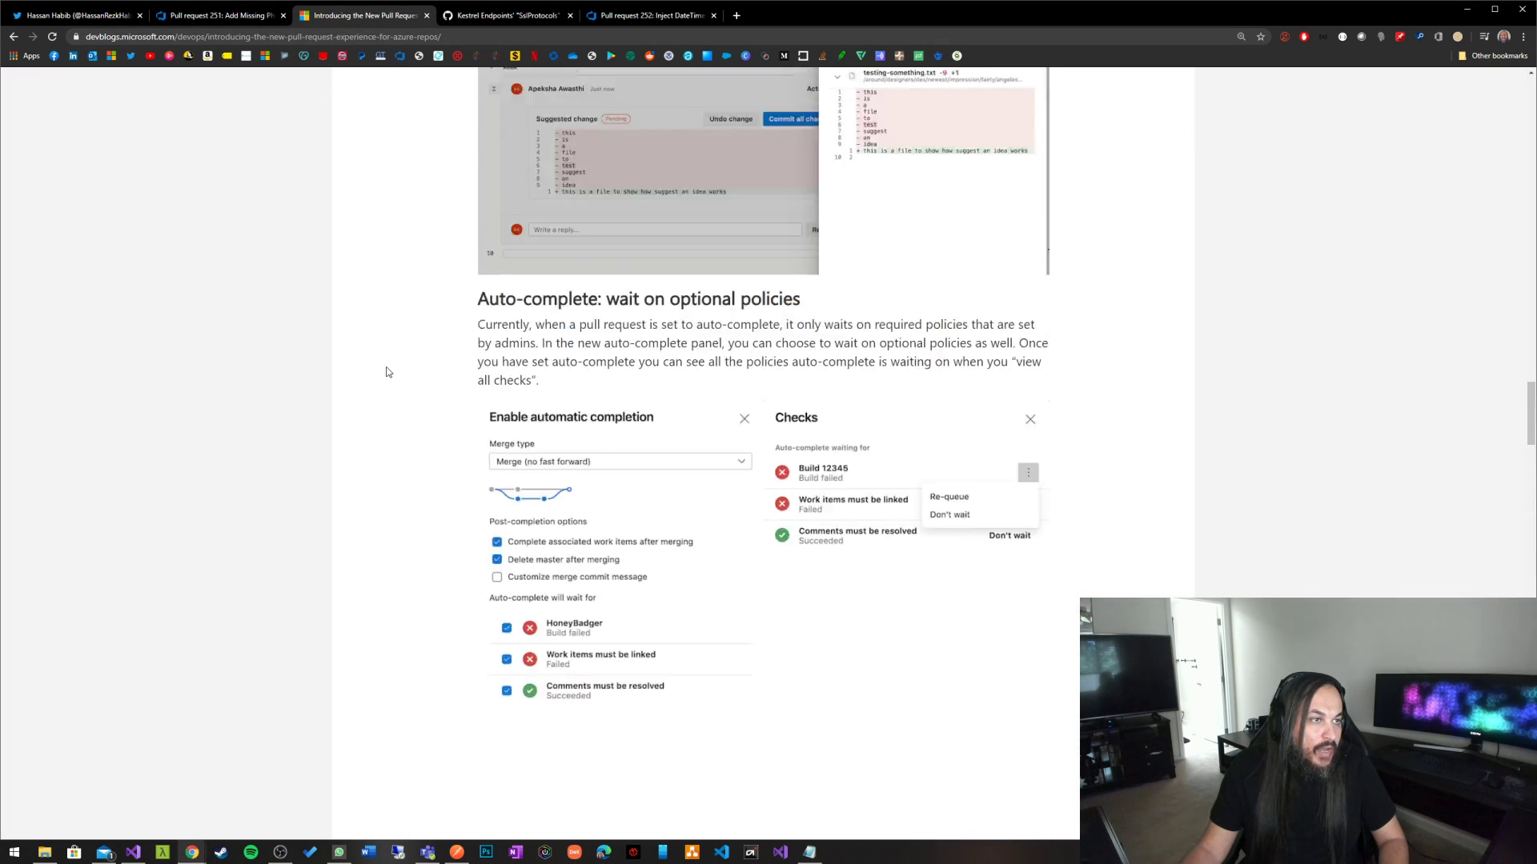
pyautogui.scroll(3)
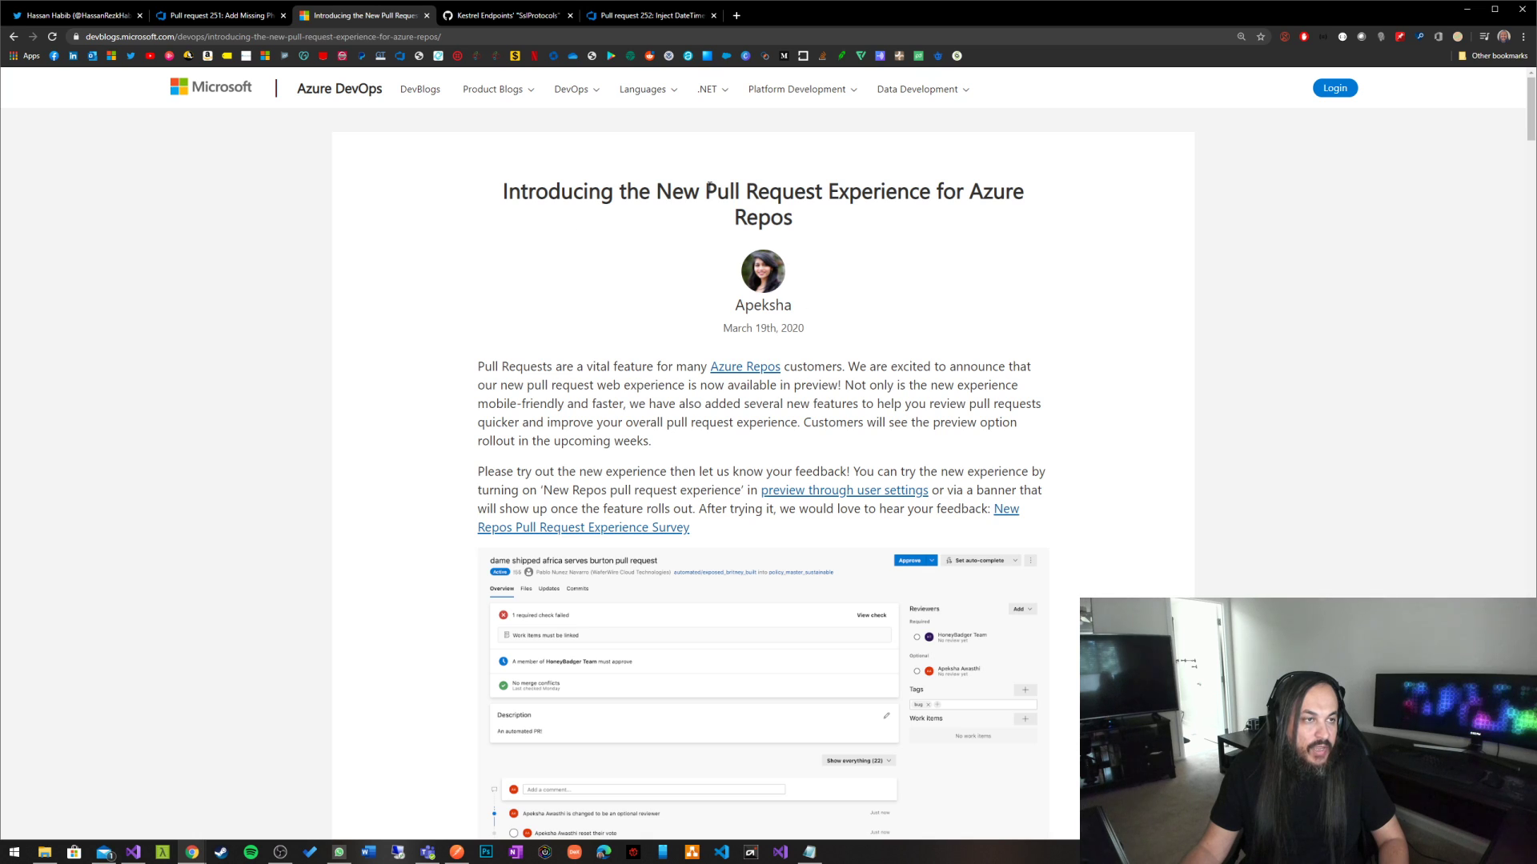
pyautogui.moveTo(529, 304)
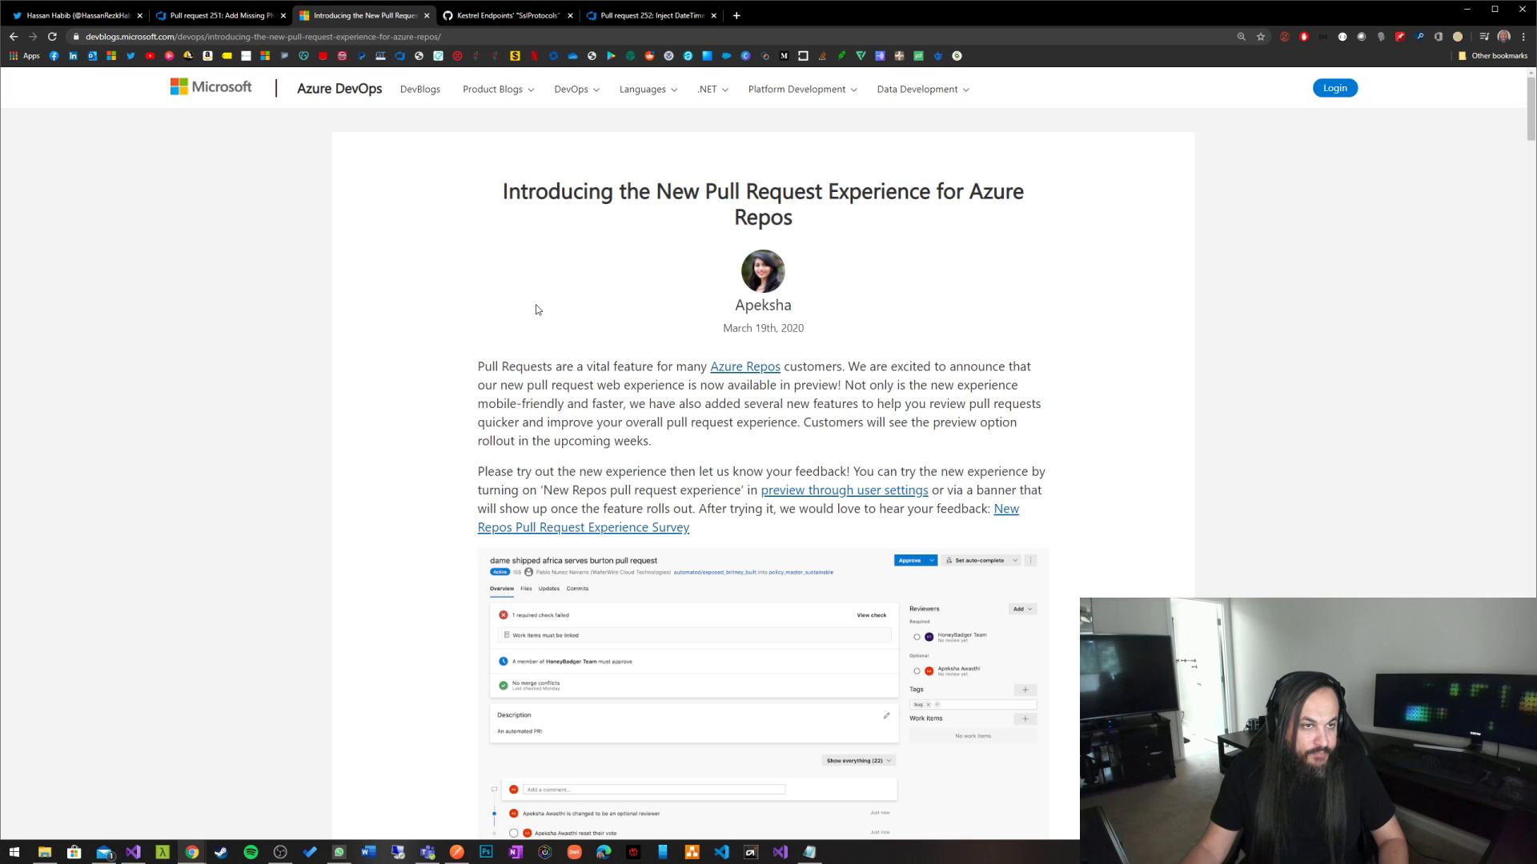
pyautogui.moveTo(861, 242)
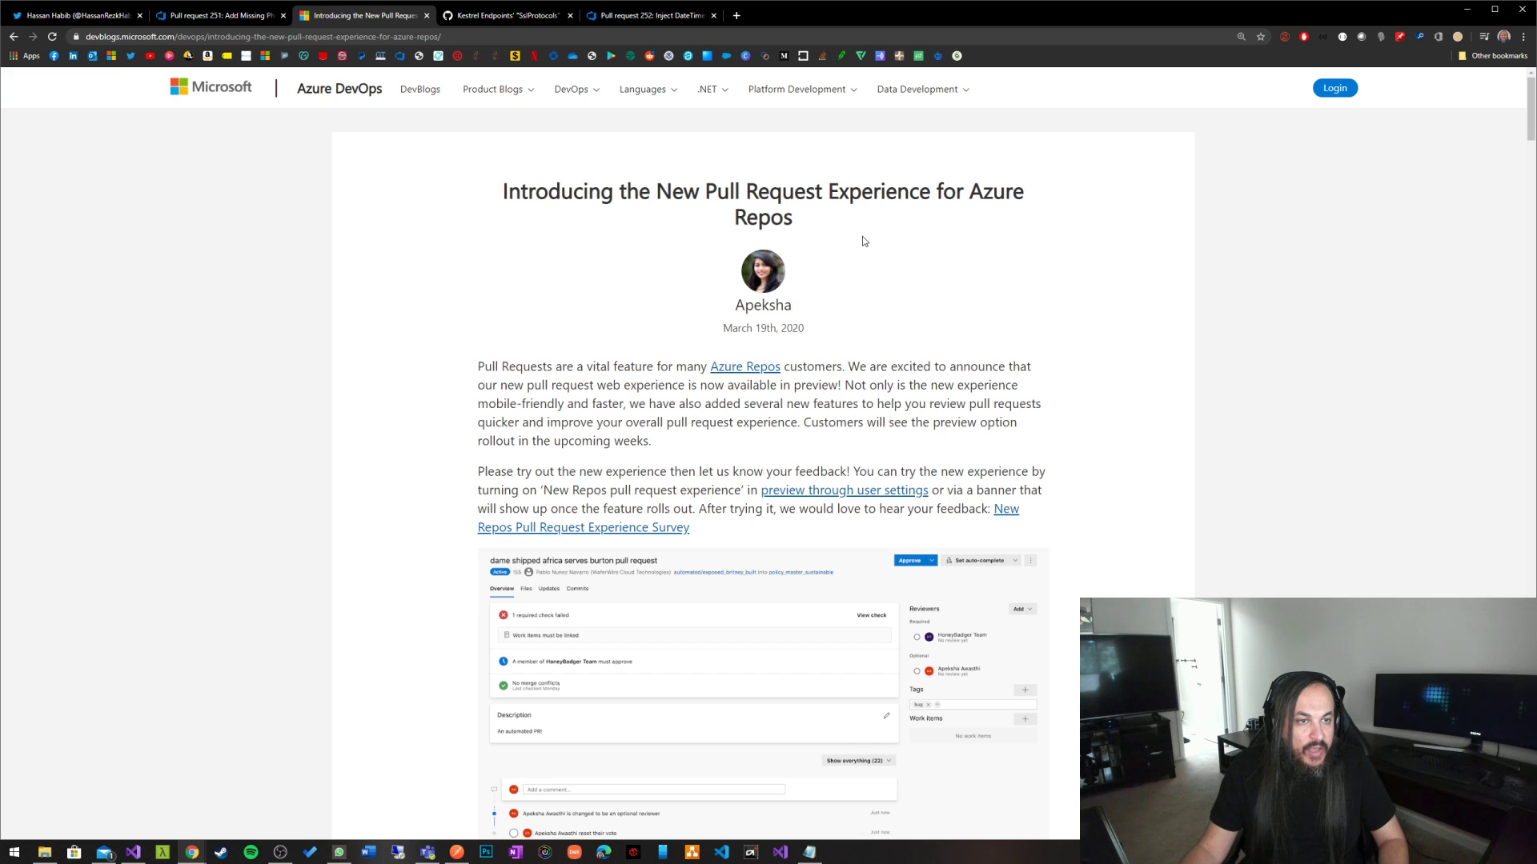
pyautogui.moveTo(757, 294)
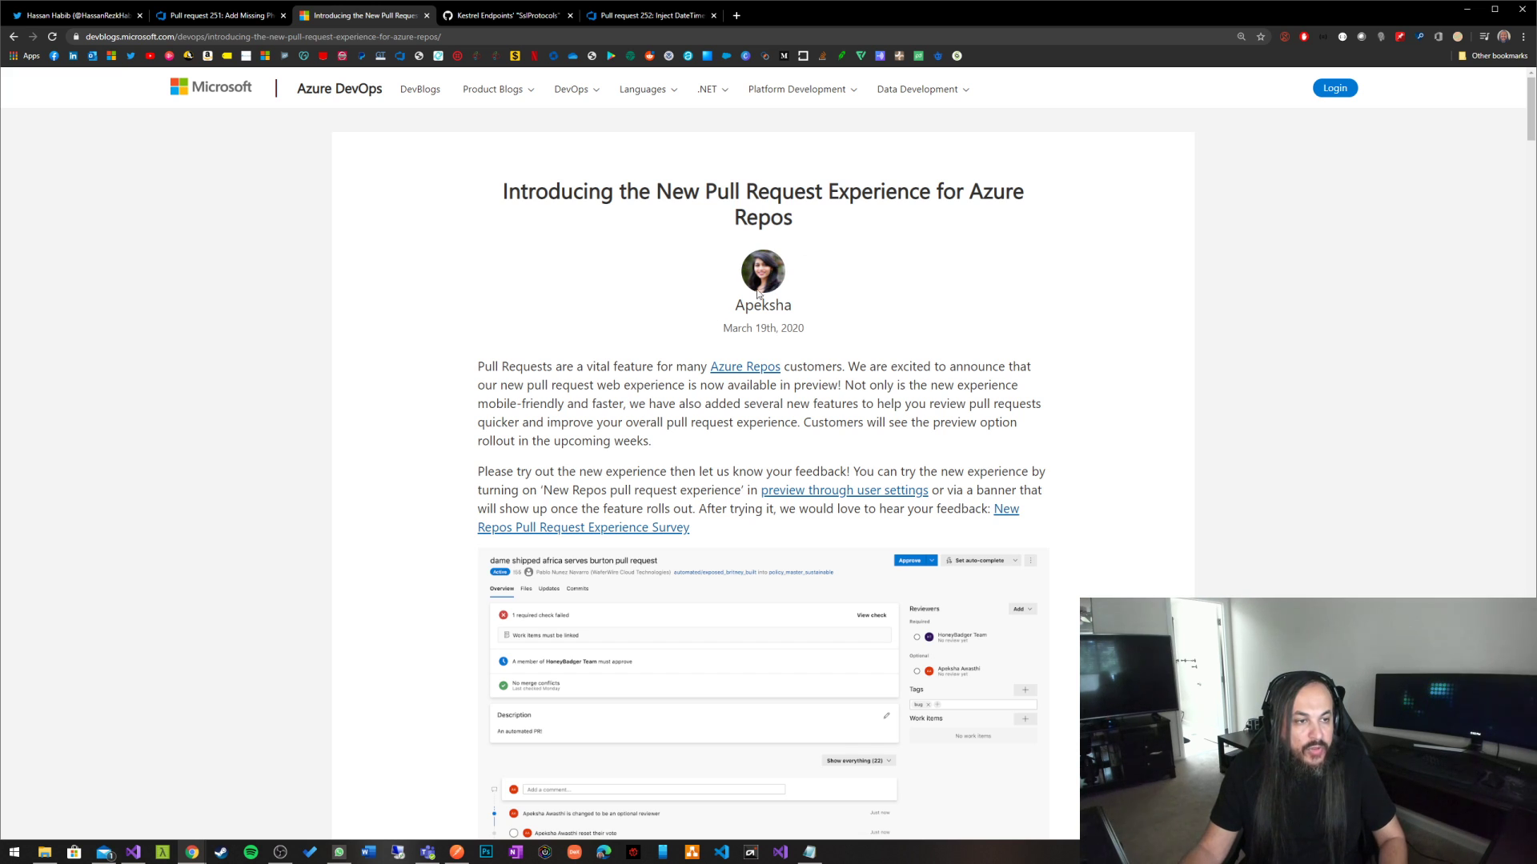
pyautogui.scroll(-3)
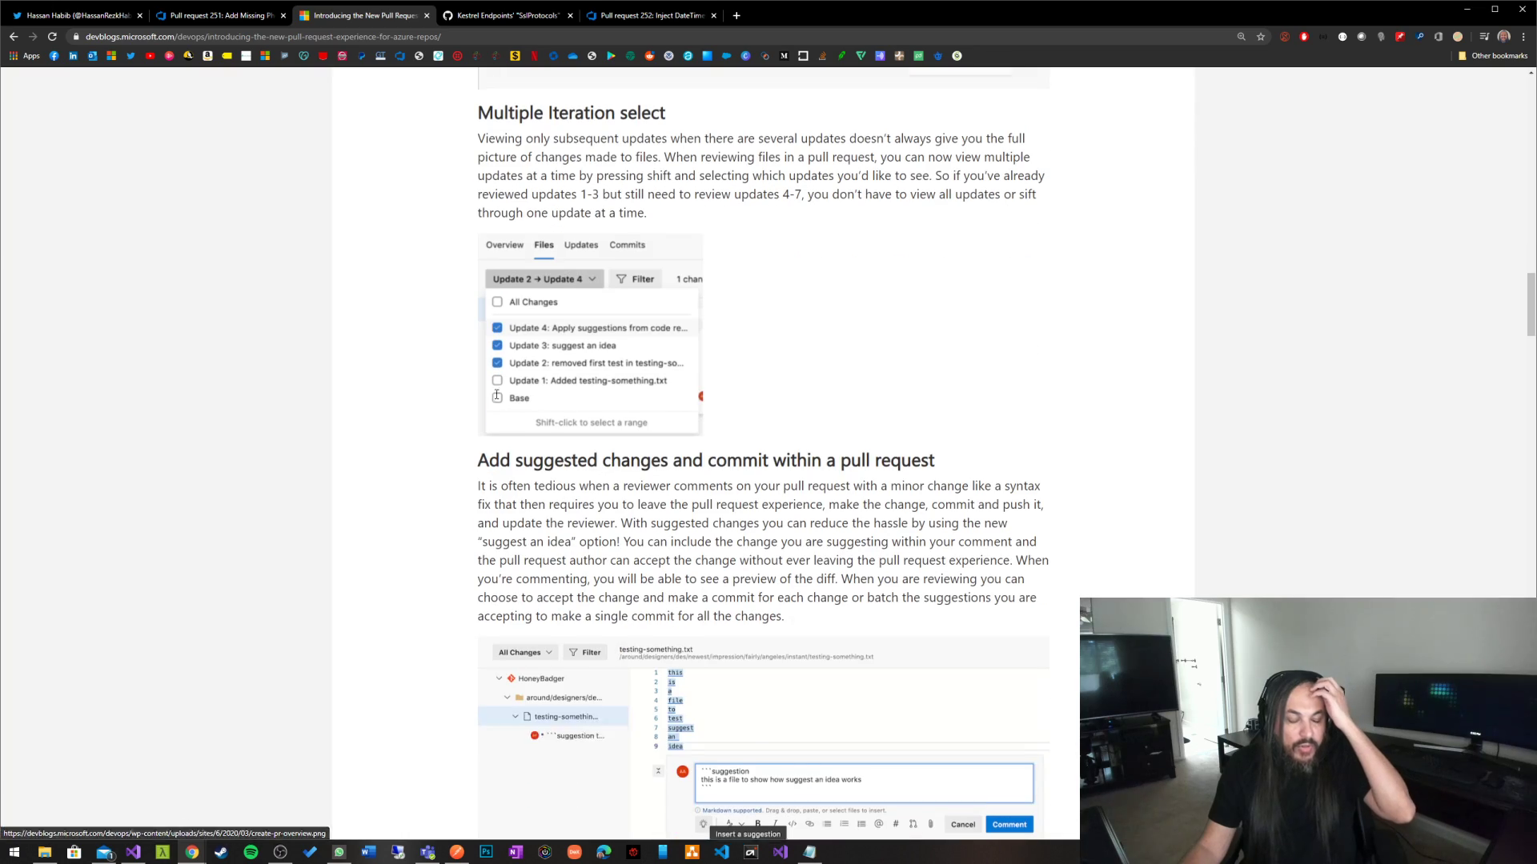
pyautogui.scroll(-3)
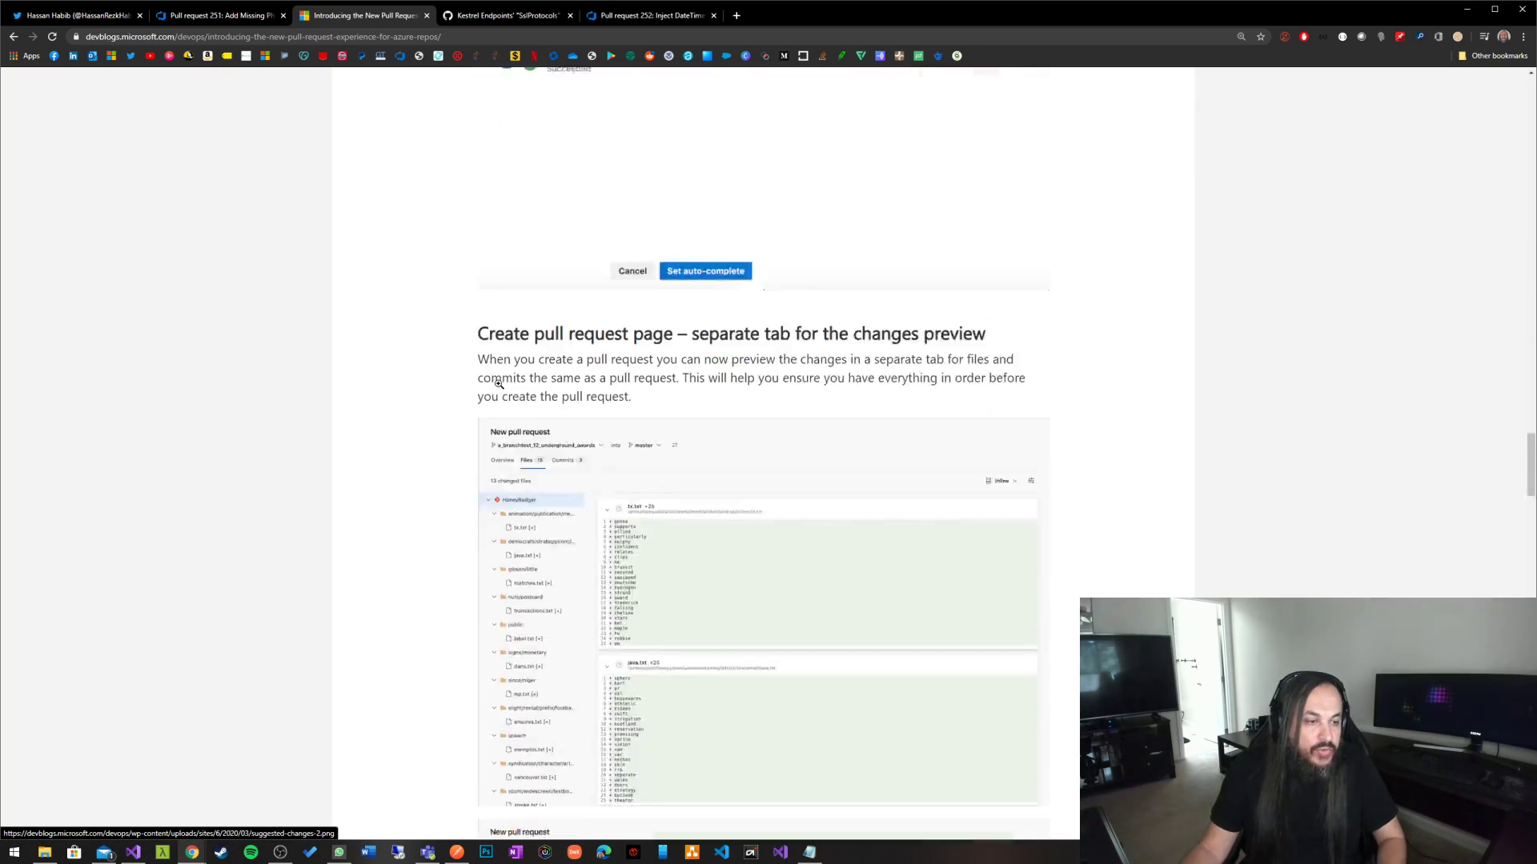
pyautogui.scroll(-3)
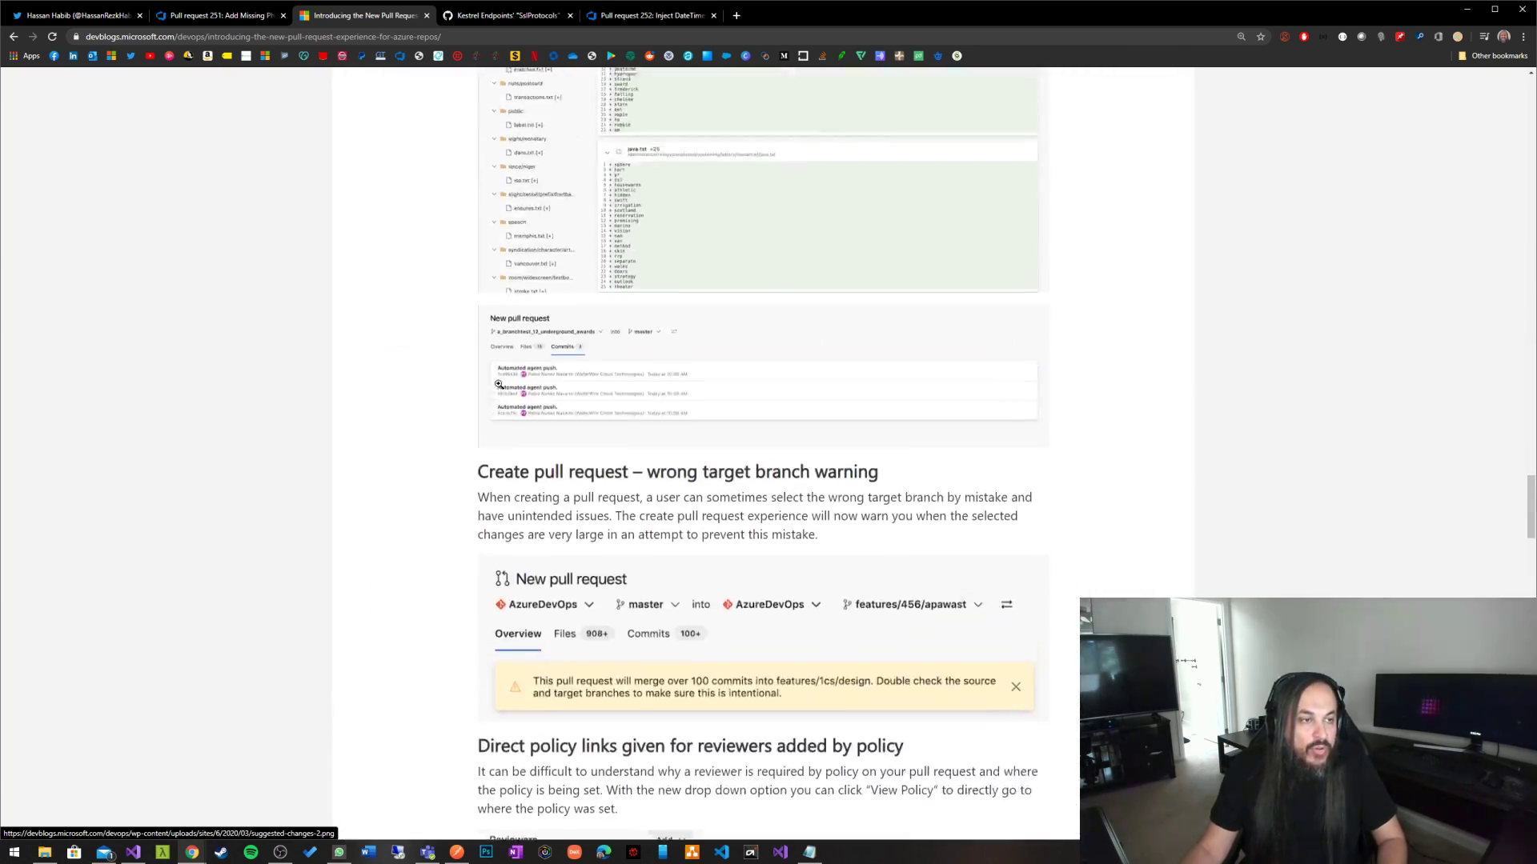
pyautogui.scroll(3)
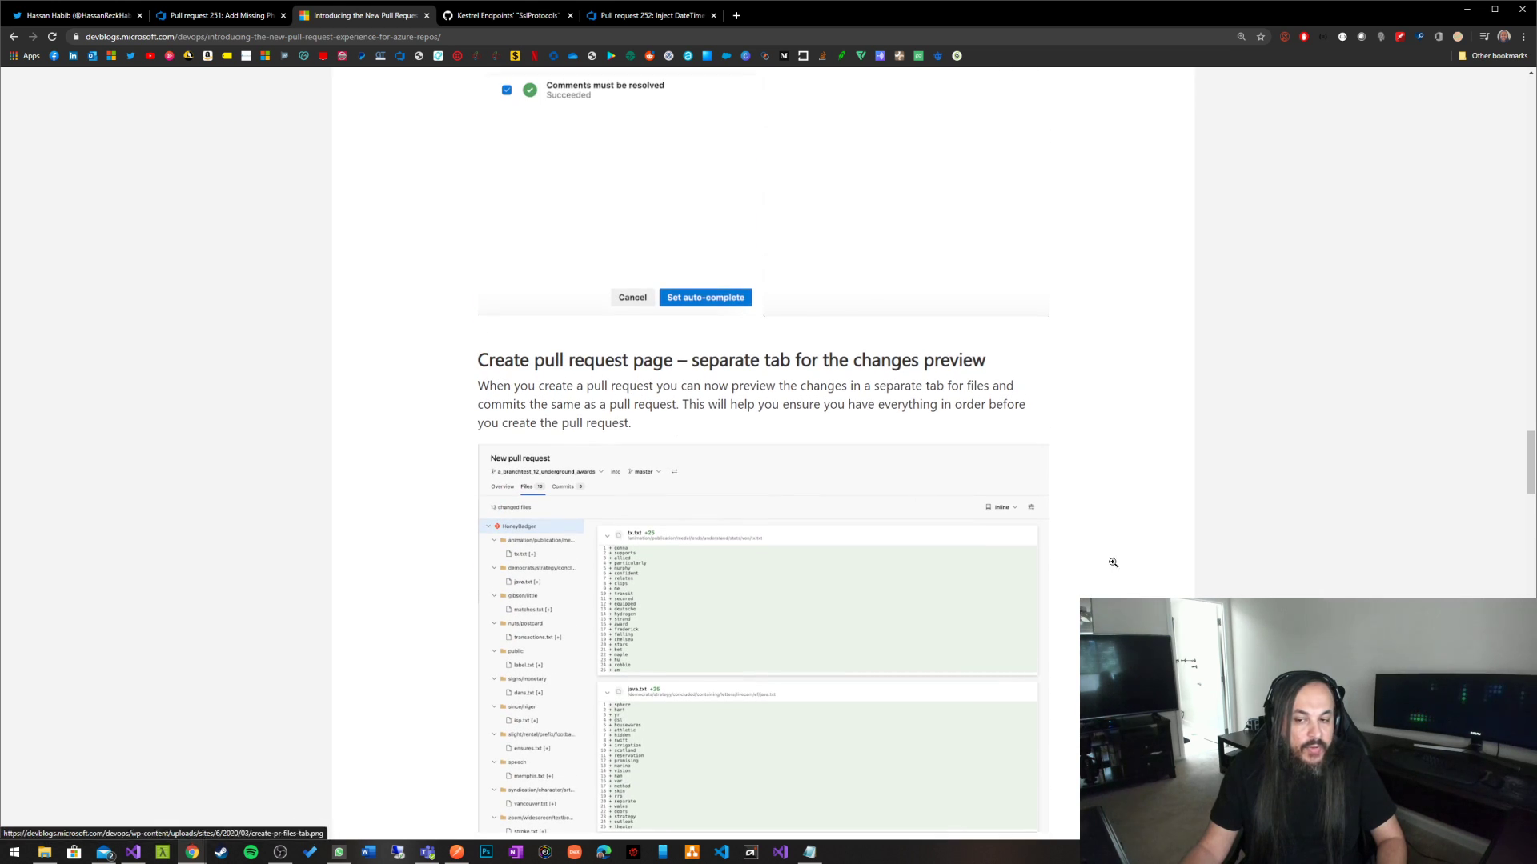